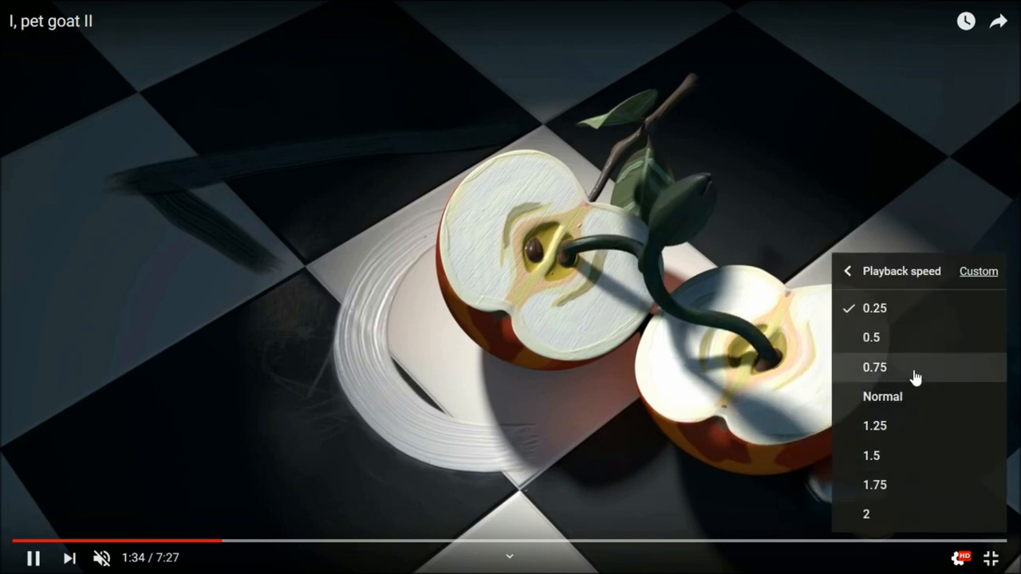
# Slow the video to 0.75 speed and pause on the lotus flower scene at 1:38
pyautogui.click(874, 367)
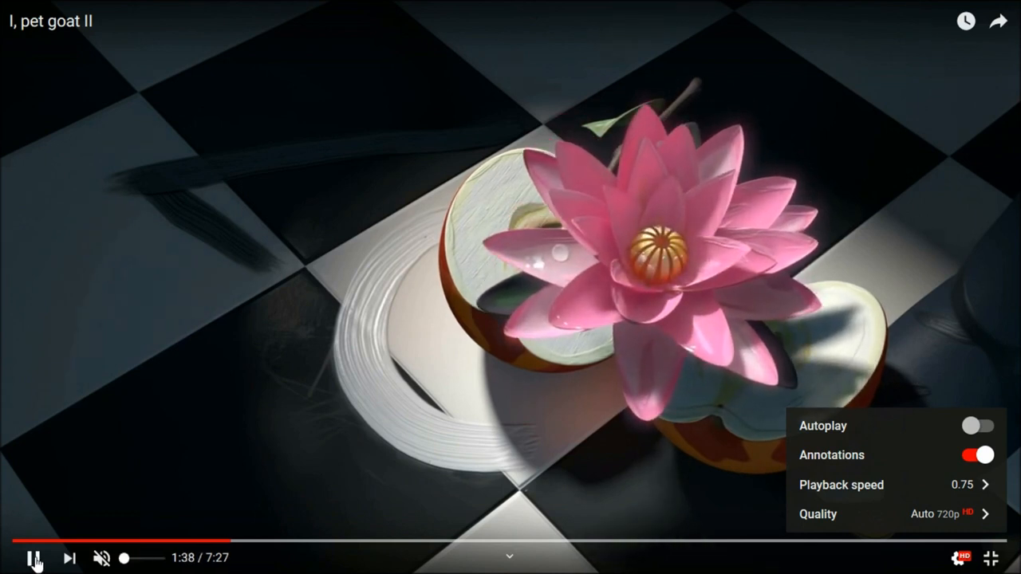
pyautogui.click(766, 247)
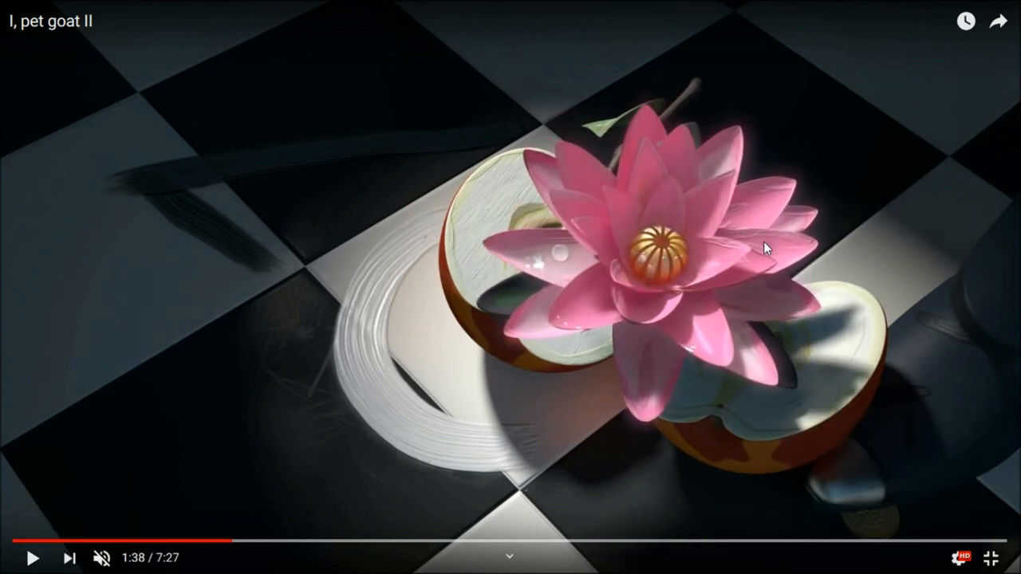
pyautogui.moveTo(709, 278)
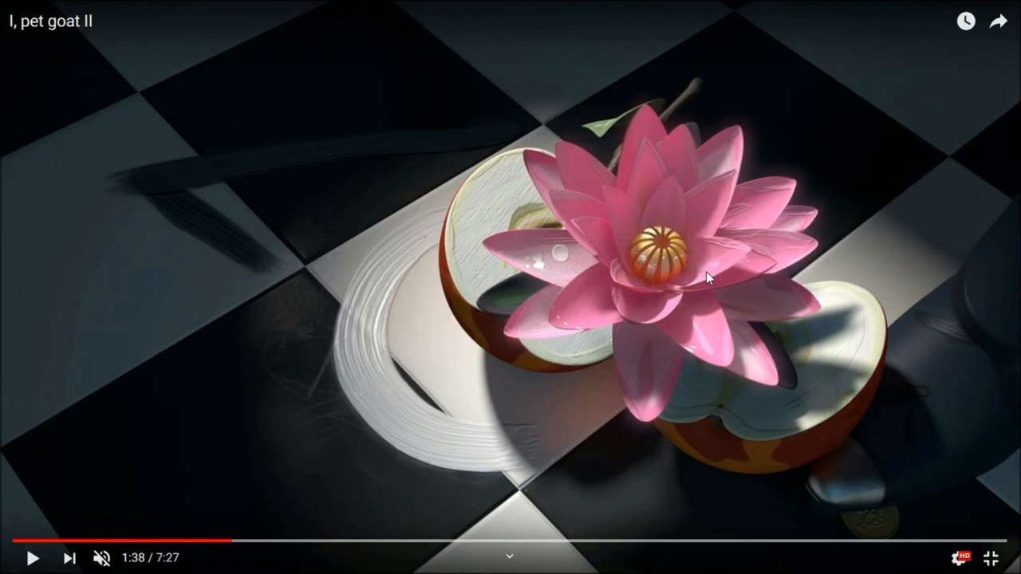
pyautogui.moveTo(552, 373)
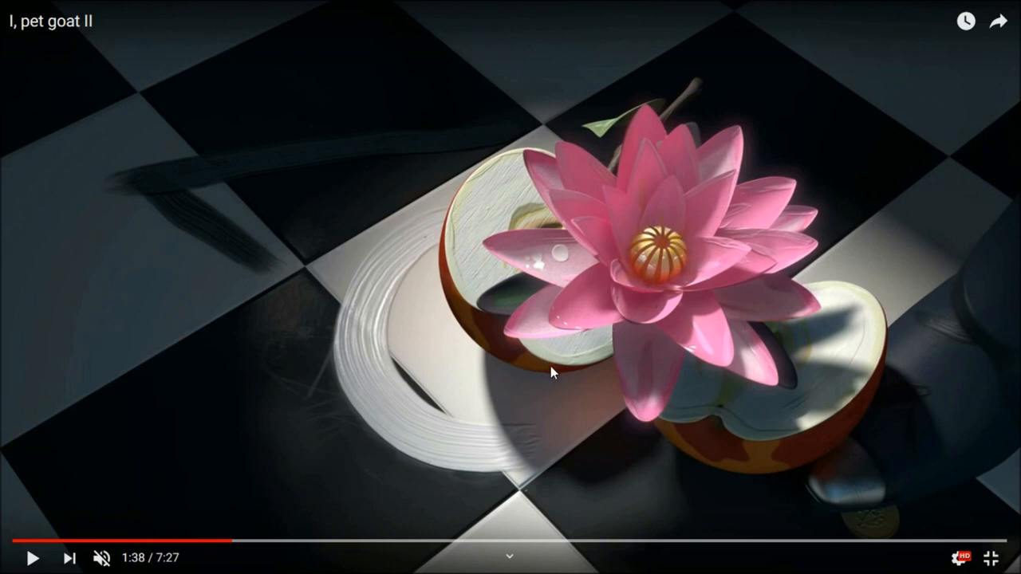
pyautogui.moveTo(78, 542)
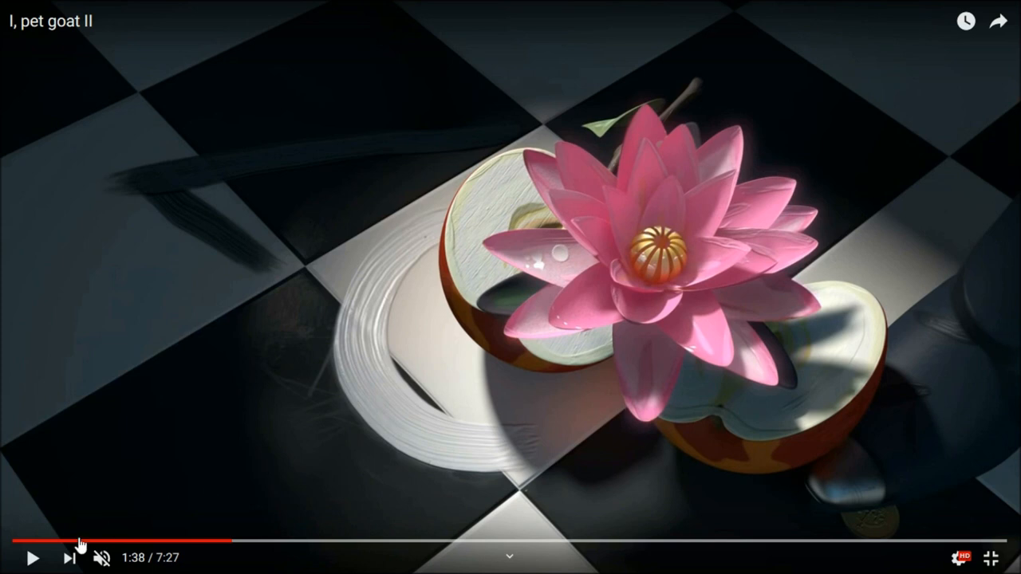
pyautogui.moveTo(32, 559)
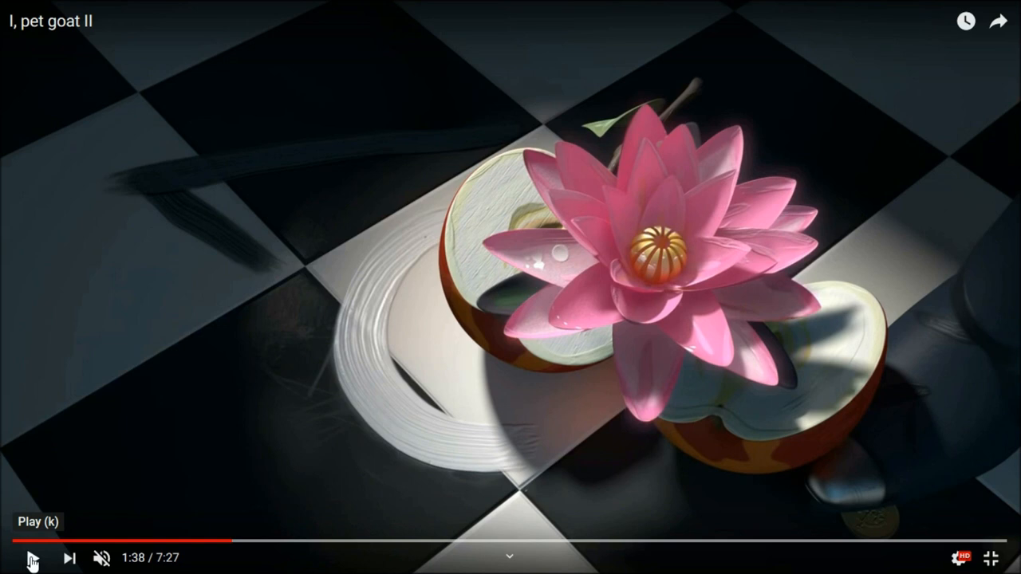
# Play on from the lotus scene and pause at 1:46 on the snowy graffiti wall
pyautogui.click(29, 558)
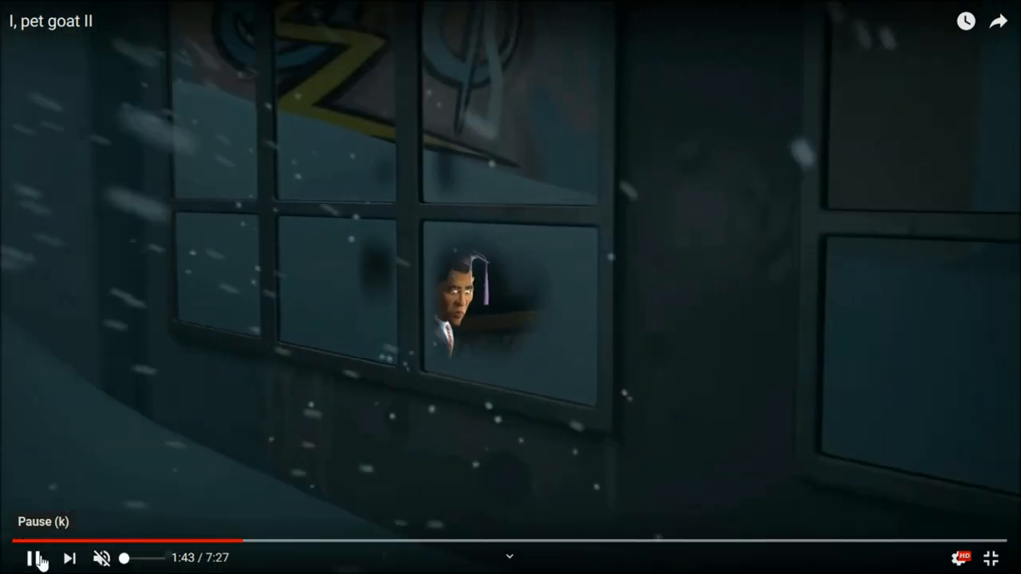
pyautogui.click(32, 559)
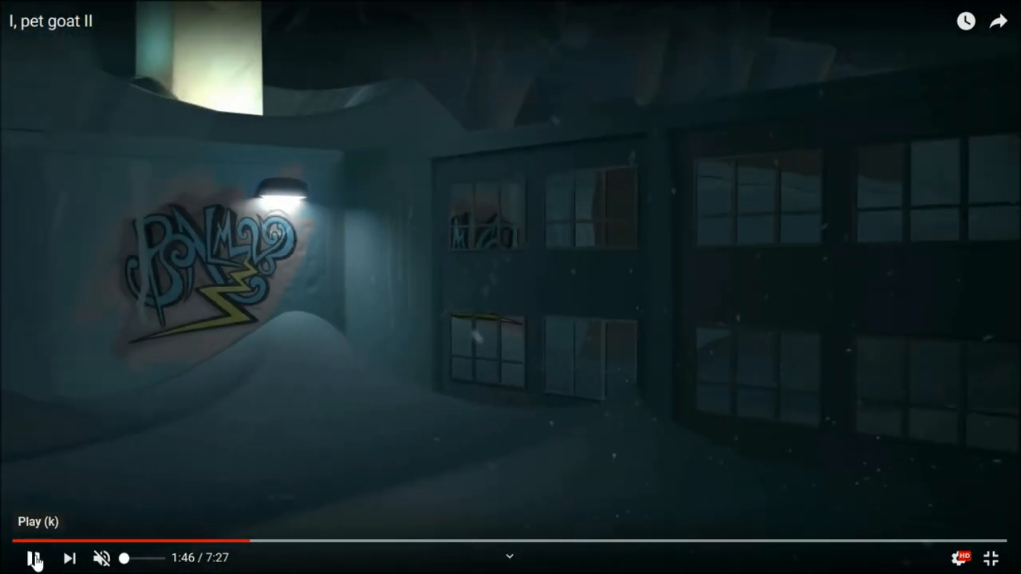
pyautogui.click(32, 558)
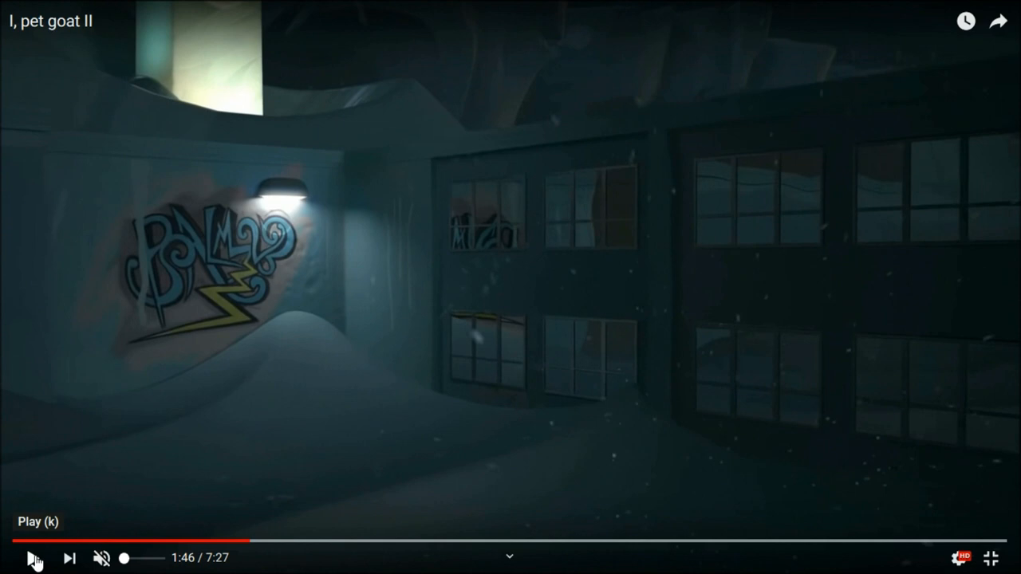
pyautogui.moveTo(188, 290)
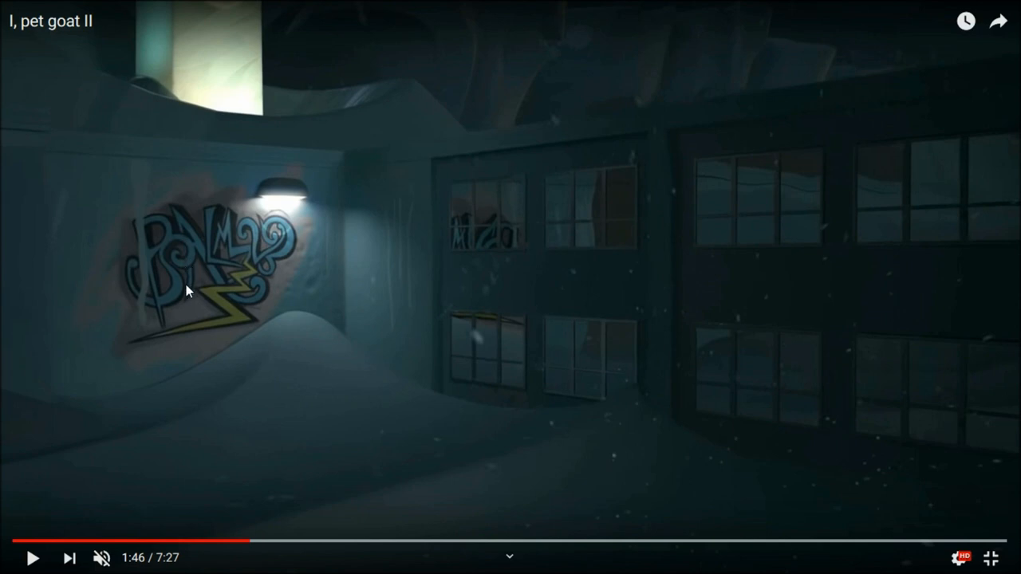
pyautogui.moveTo(185, 265)
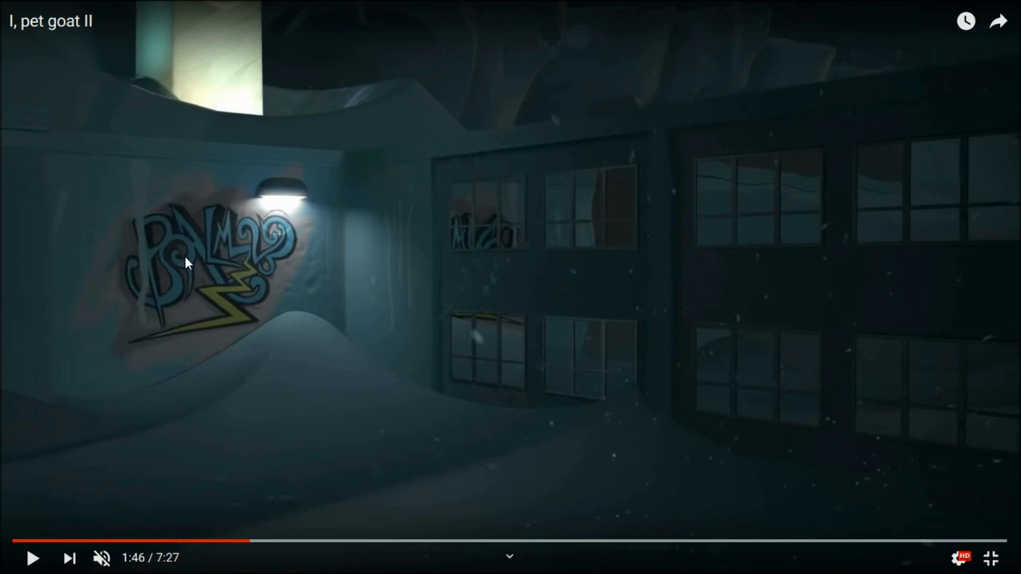
pyautogui.moveTo(188, 254)
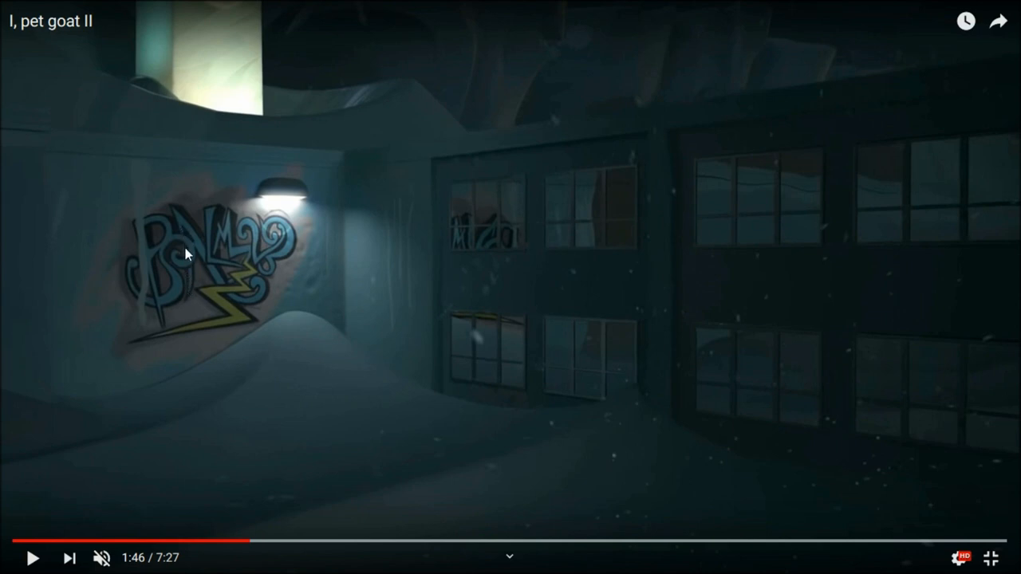
pyautogui.moveTo(185, 238)
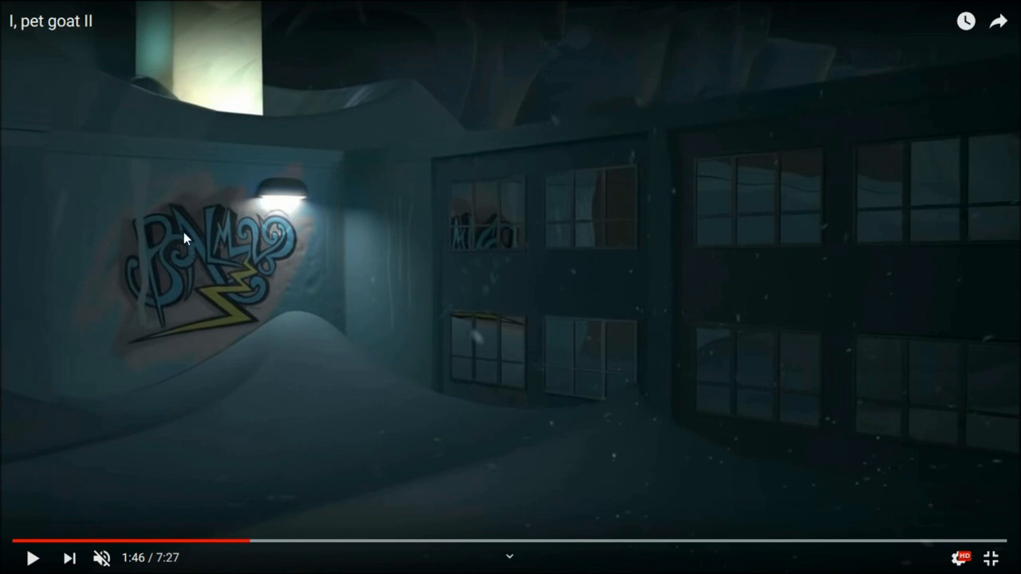
pyautogui.moveTo(185, 246)
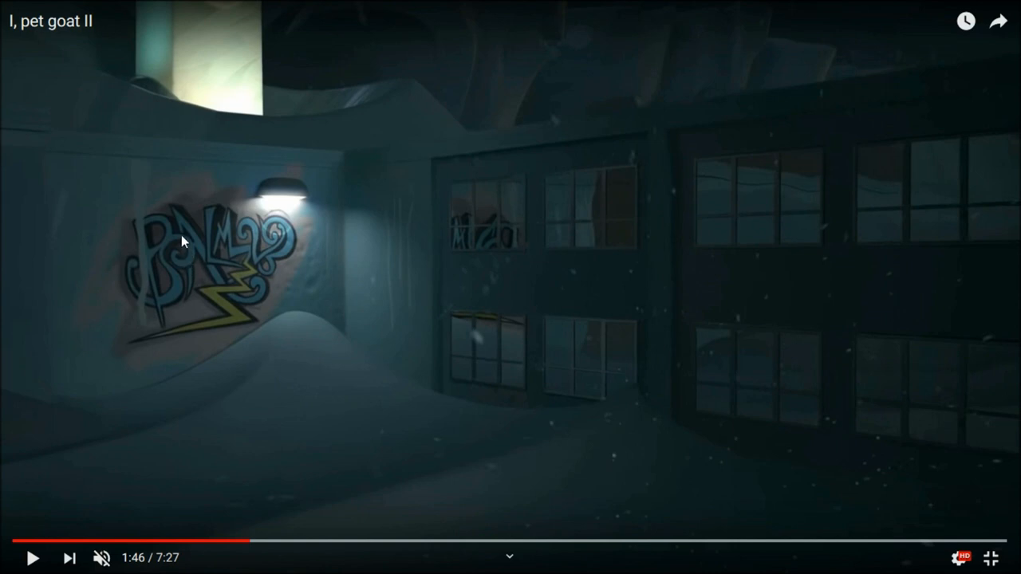
pyautogui.moveTo(185, 263)
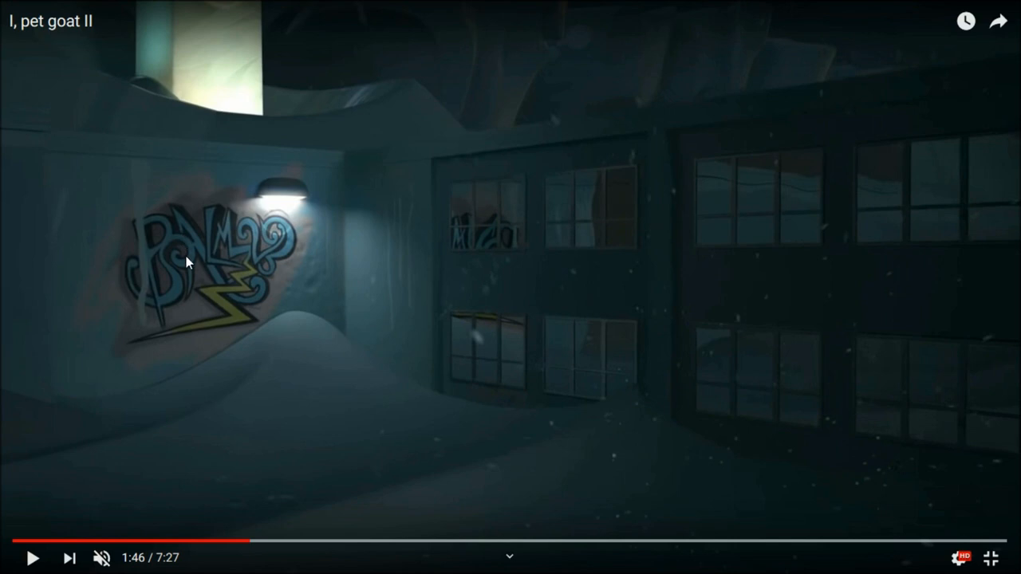
pyautogui.moveTo(177, 247)
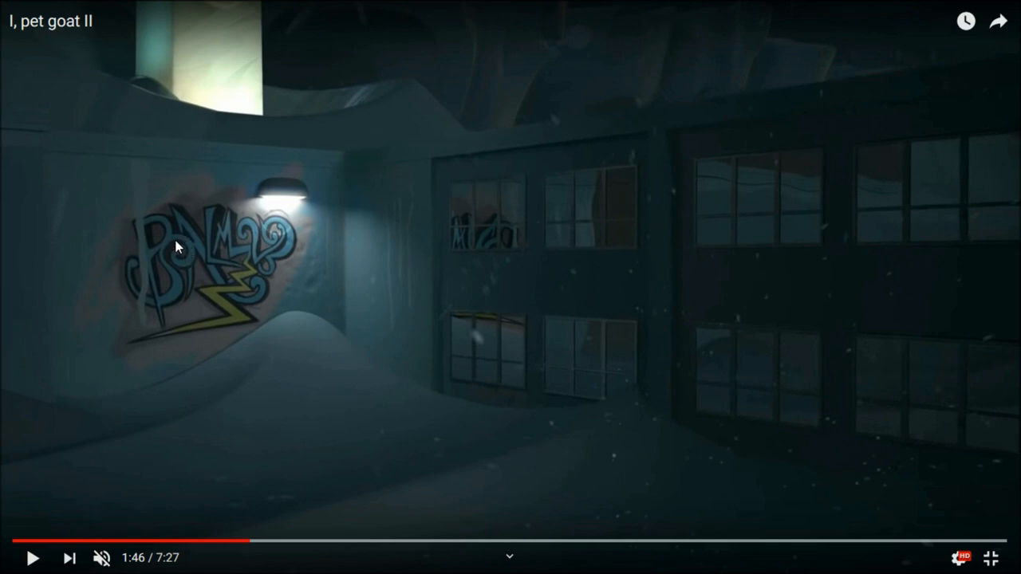
pyautogui.moveTo(191, 246)
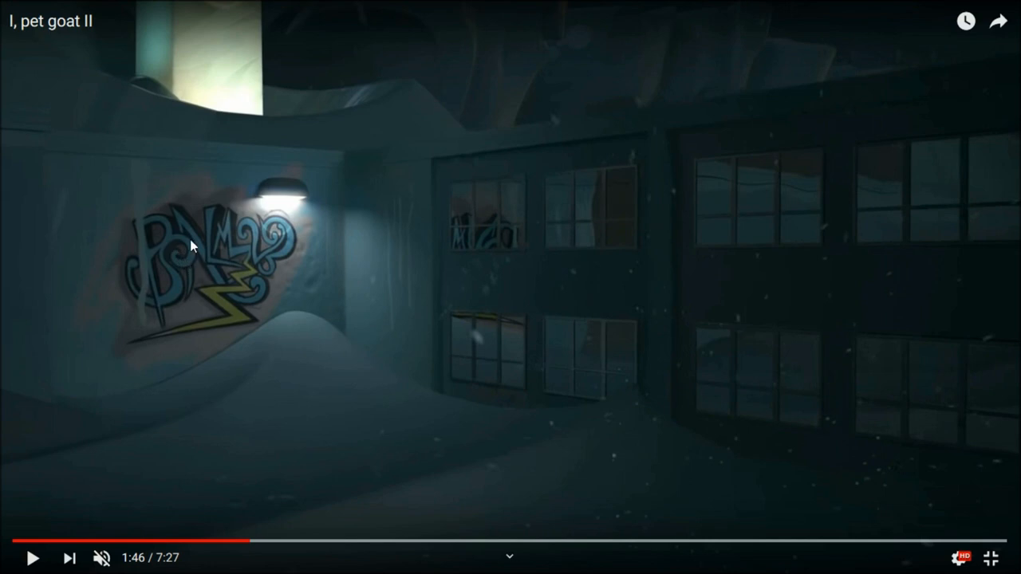
pyautogui.moveTo(214, 275)
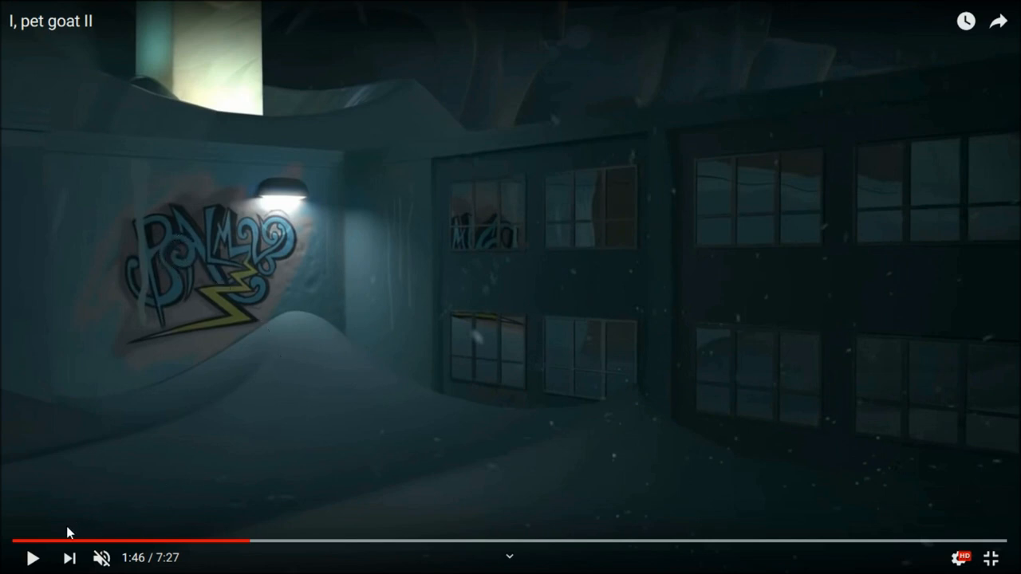
pyautogui.moveTo(66, 520)
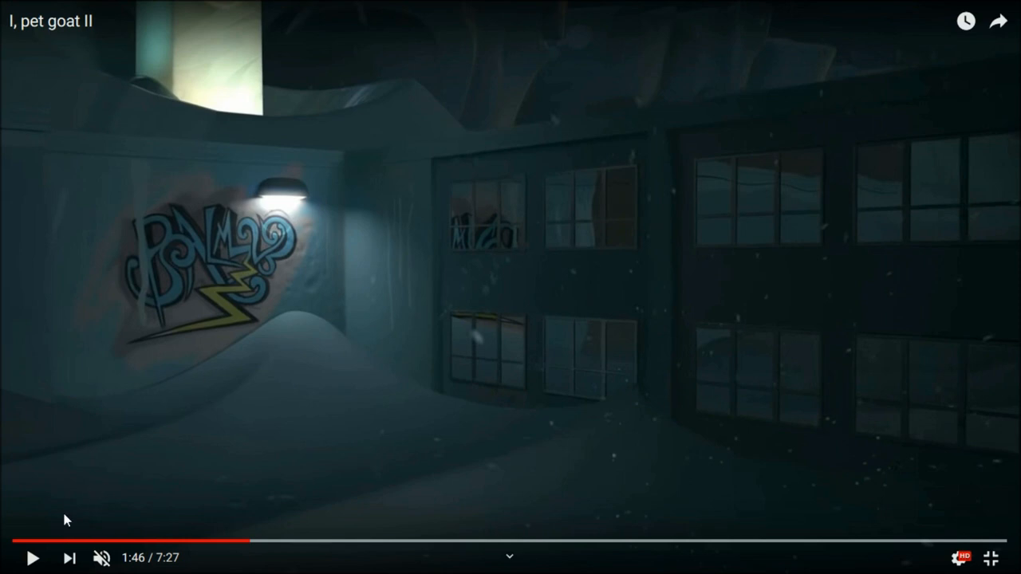
pyautogui.moveTo(209, 67)
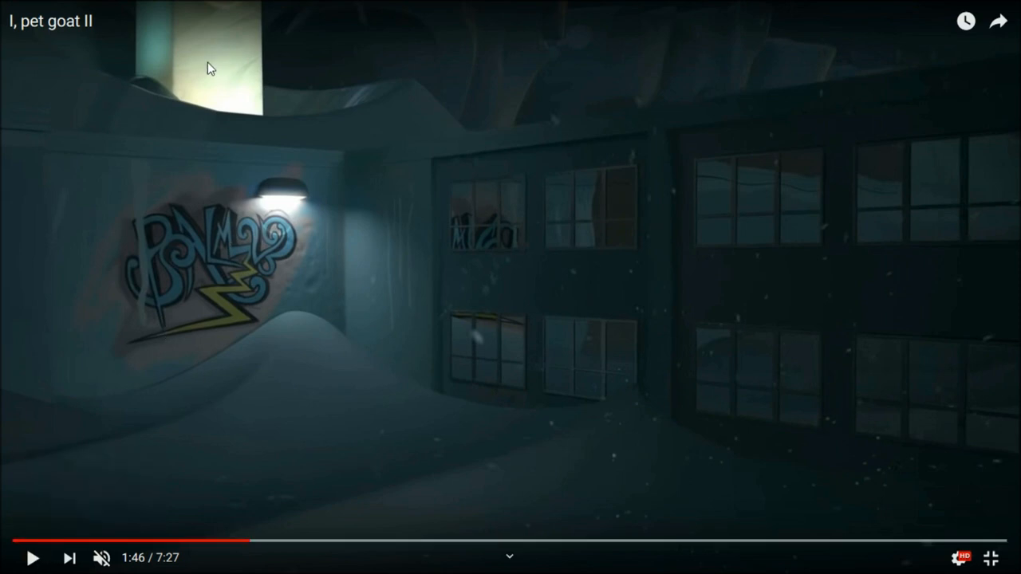
pyautogui.moveTo(166, 103)
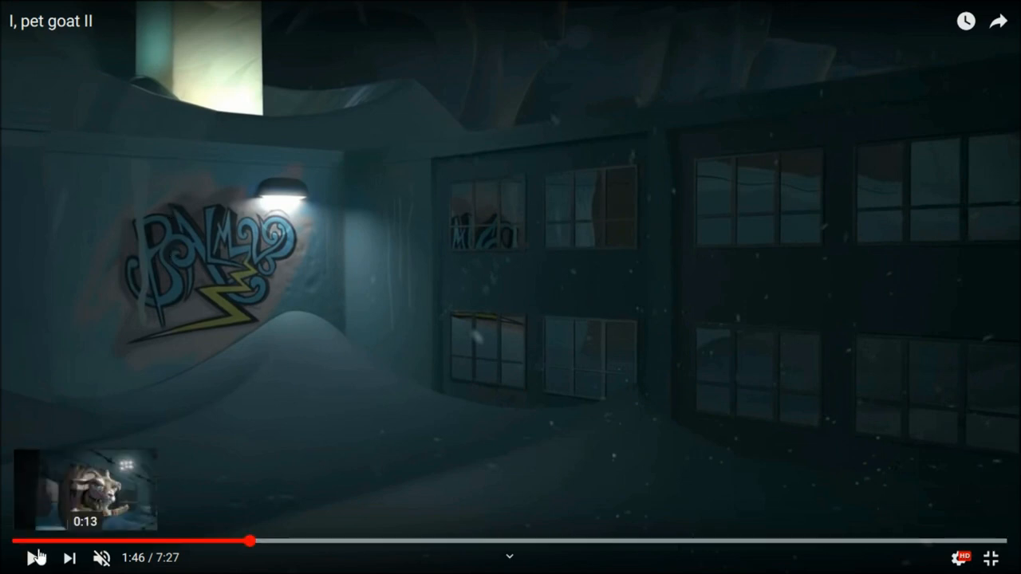
# Resume the video and pause at 1:50 on the clock tower and flag scene
pyautogui.click(32, 558)
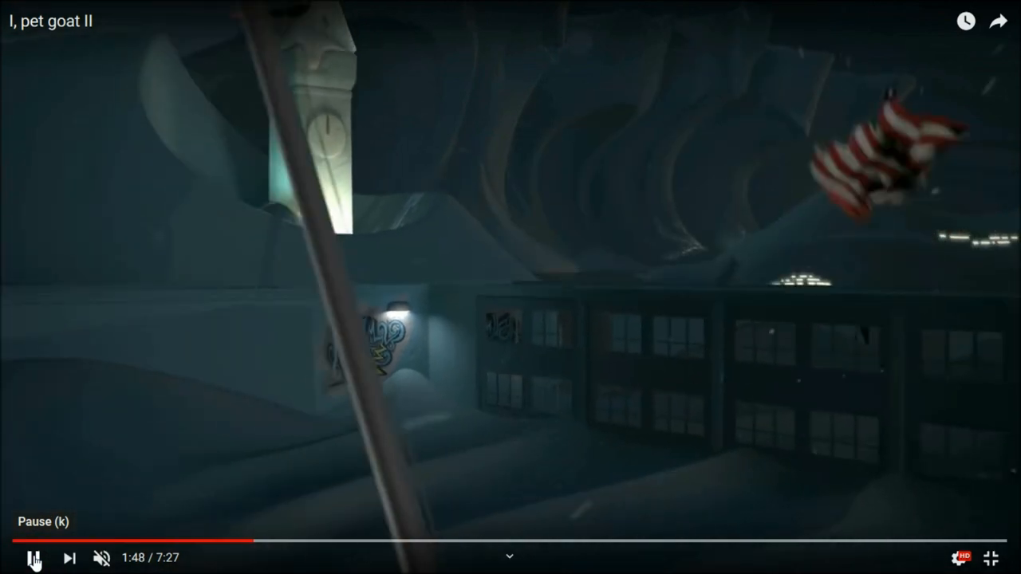
pyautogui.click(34, 558)
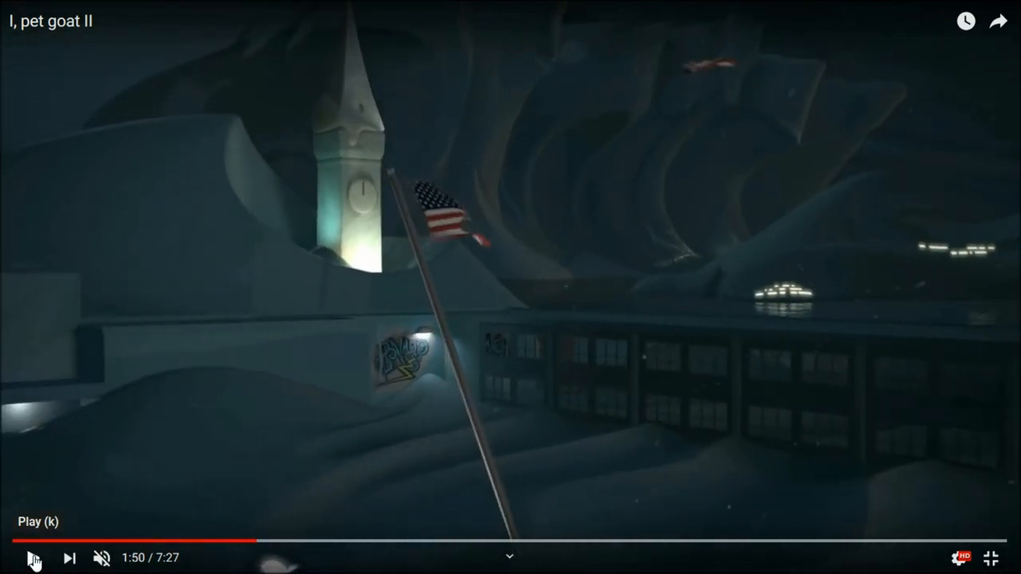
pyautogui.moveTo(364, 196)
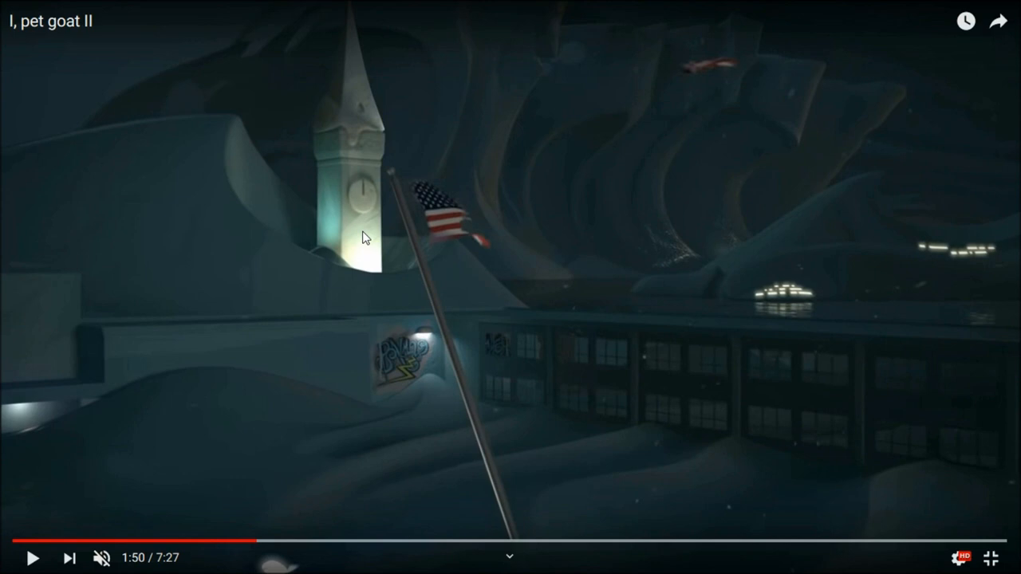
pyautogui.moveTo(290, 450)
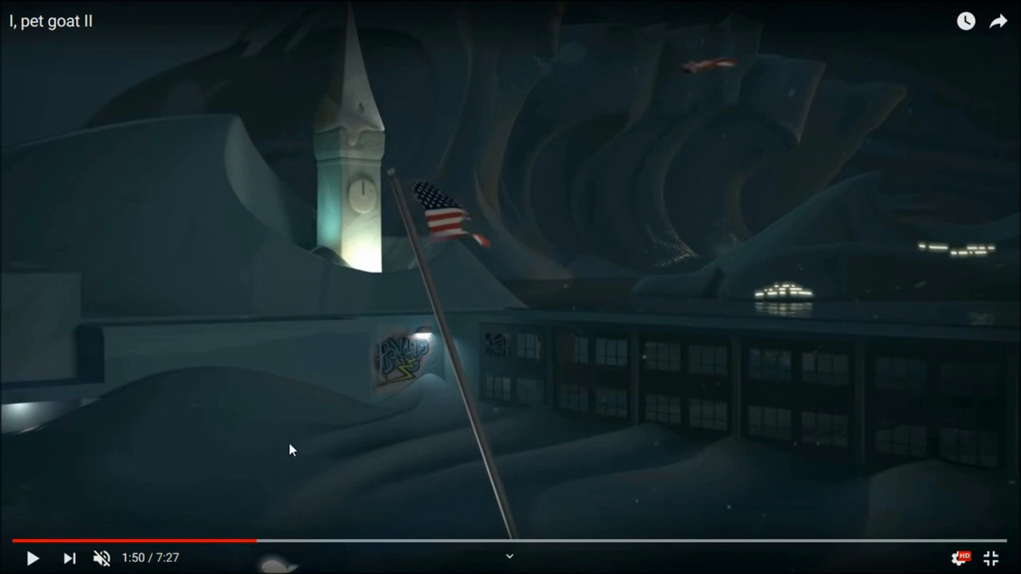
pyautogui.moveTo(360, 381)
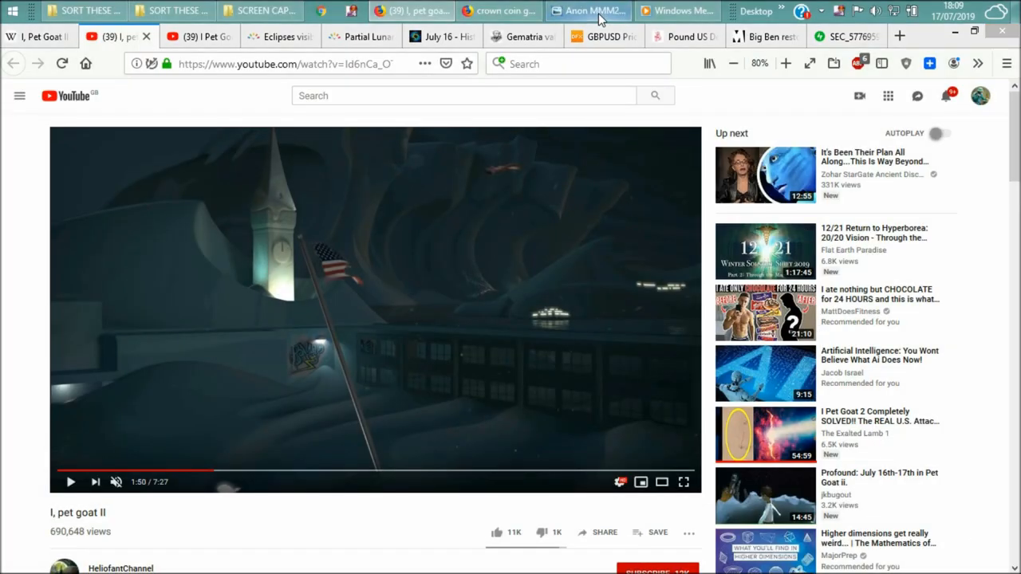
pyautogui.click(587, 11)
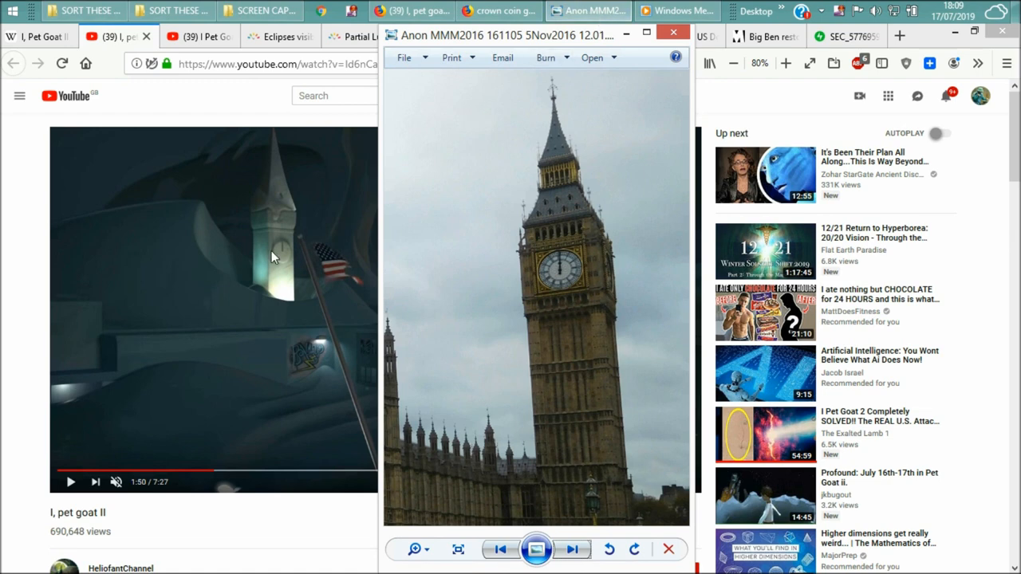
pyautogui.moveTo(302, 266)
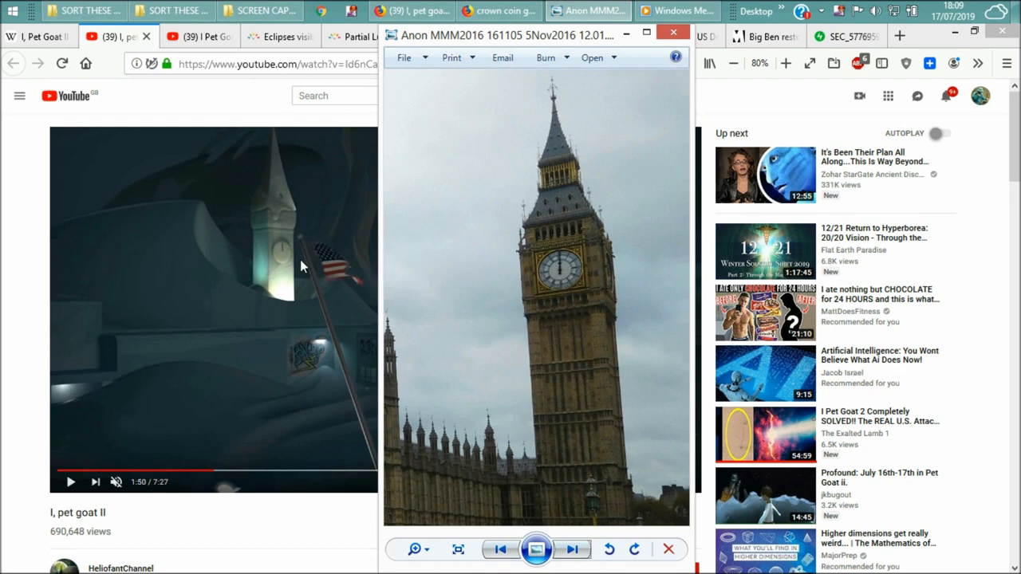
pyautogui.moveTo(452, 289)
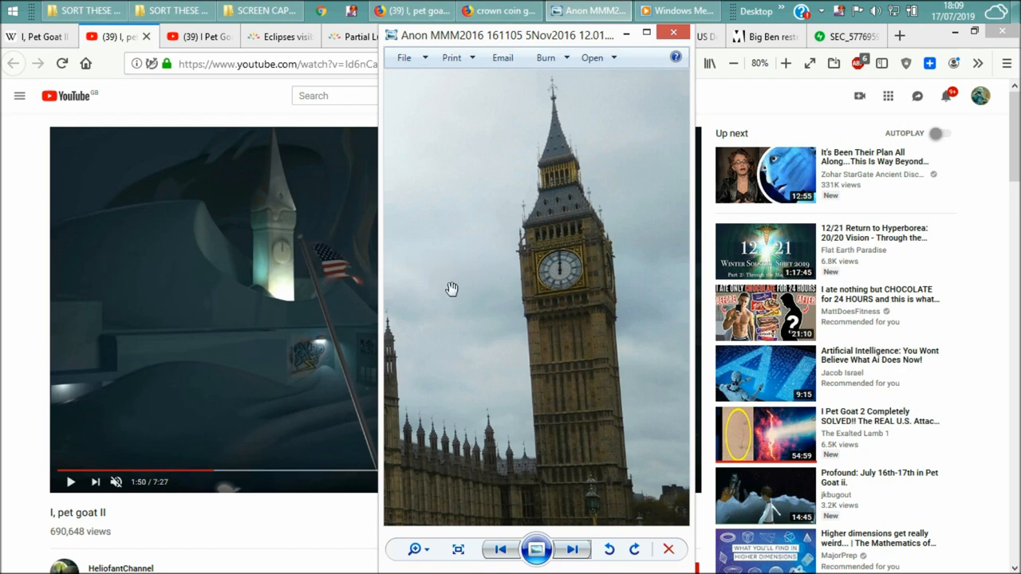
pyautogui.moveTo(558, 310)
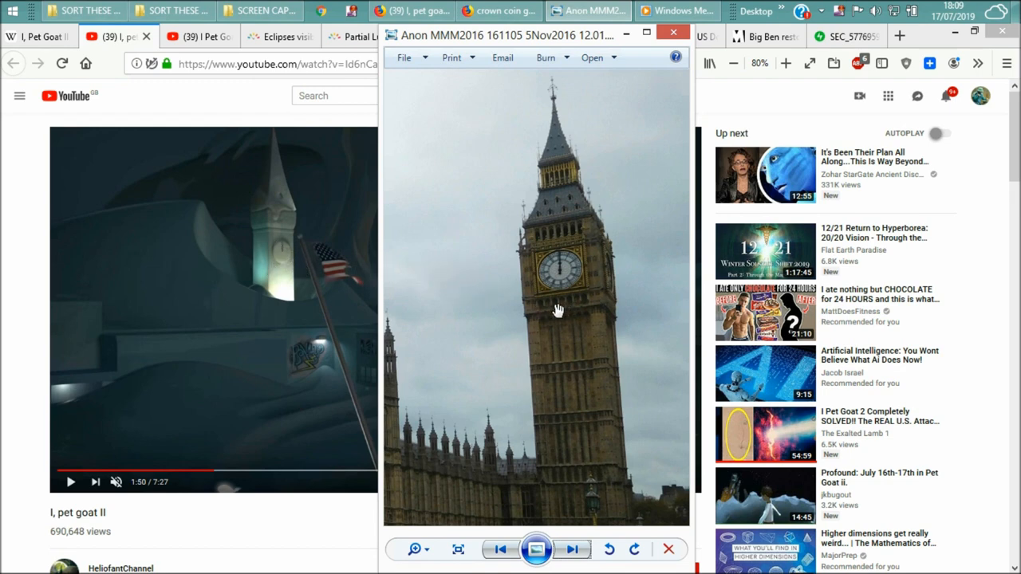
pyautogui.moveTo(570, 311)
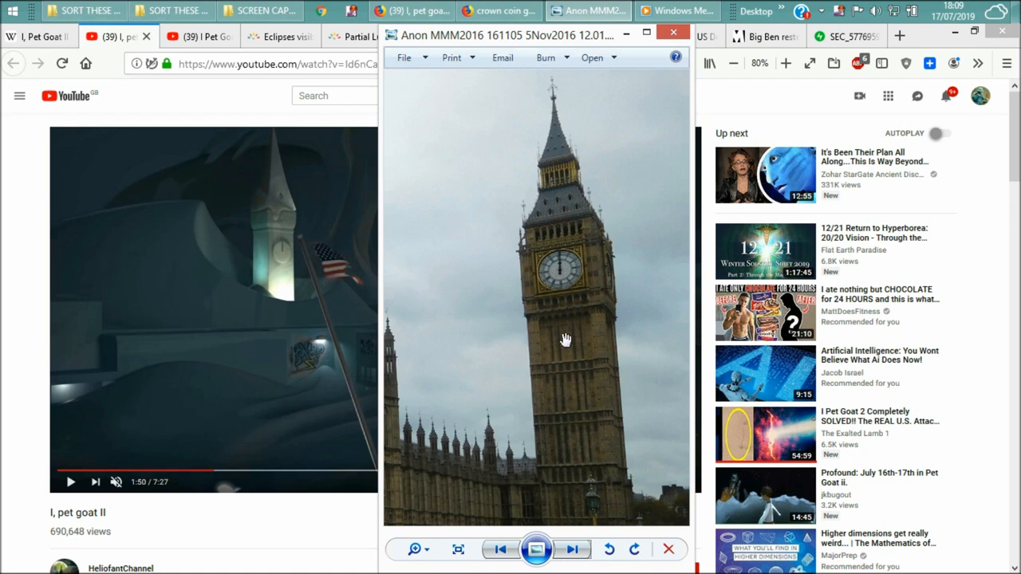
pyautogui.moveTo(523, 426)
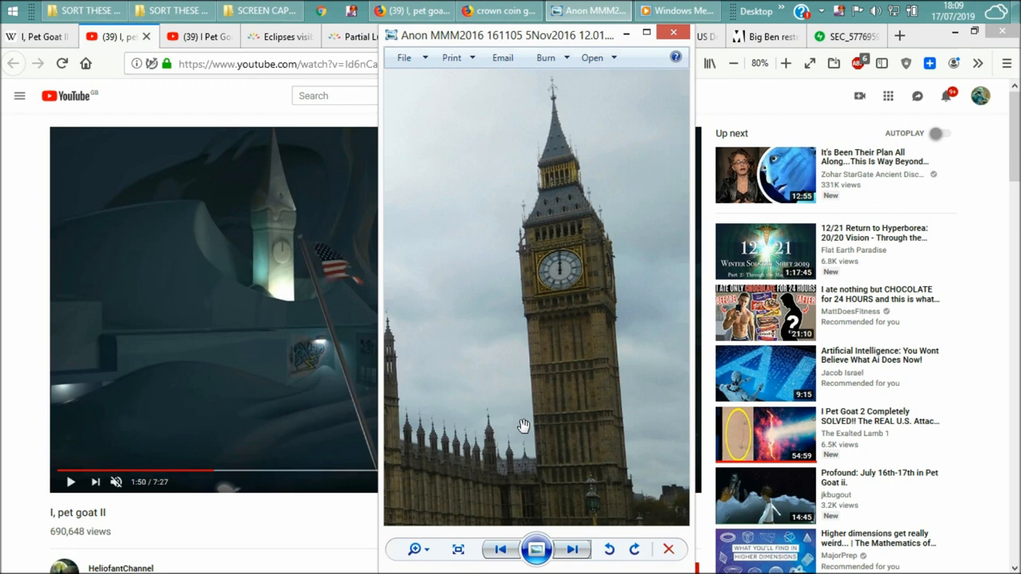
pyautogui.moveTo(550, 40)
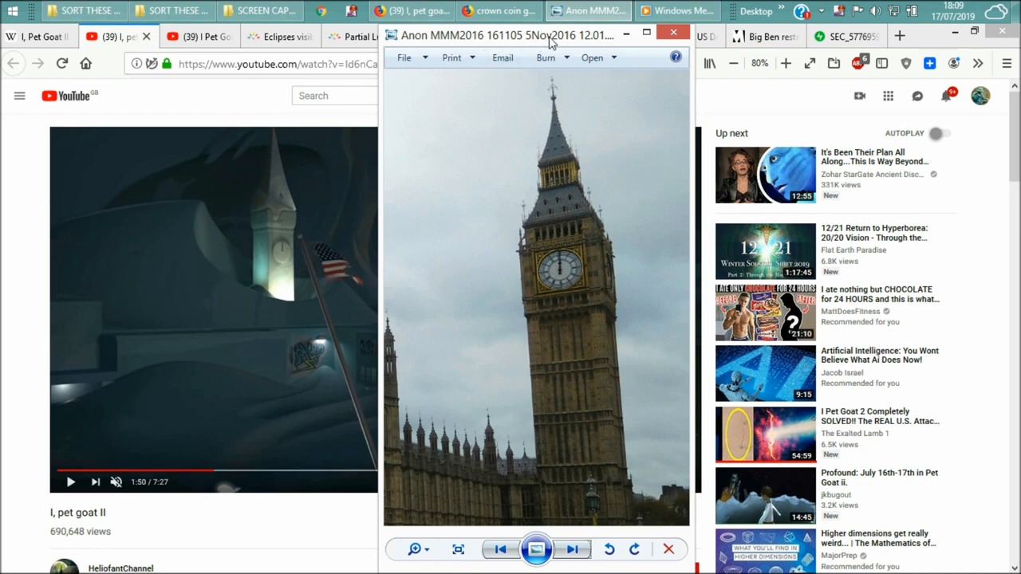
pyautogui.moveTo(477, 122)
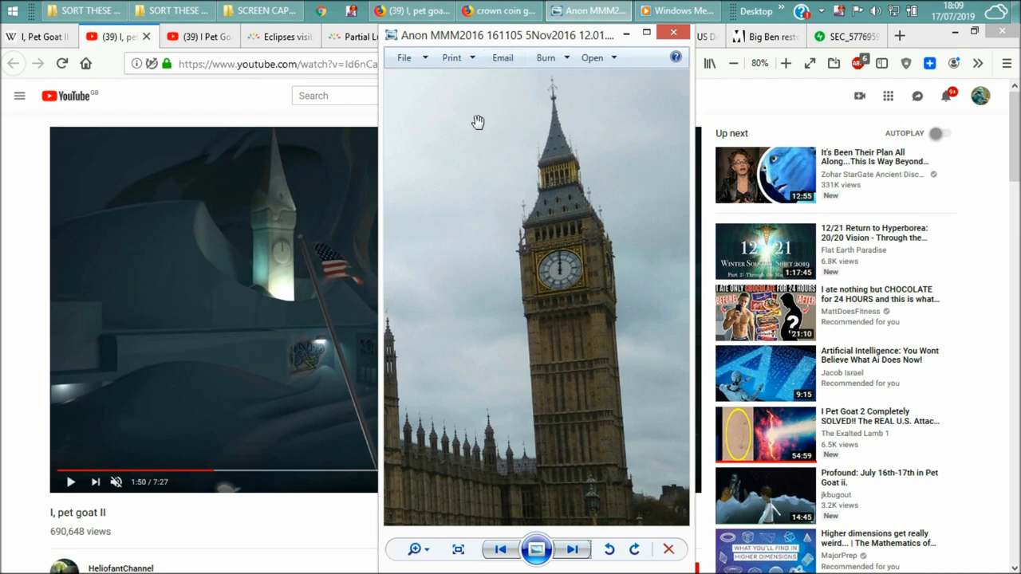
pyautogui.moveTo(490, 49)
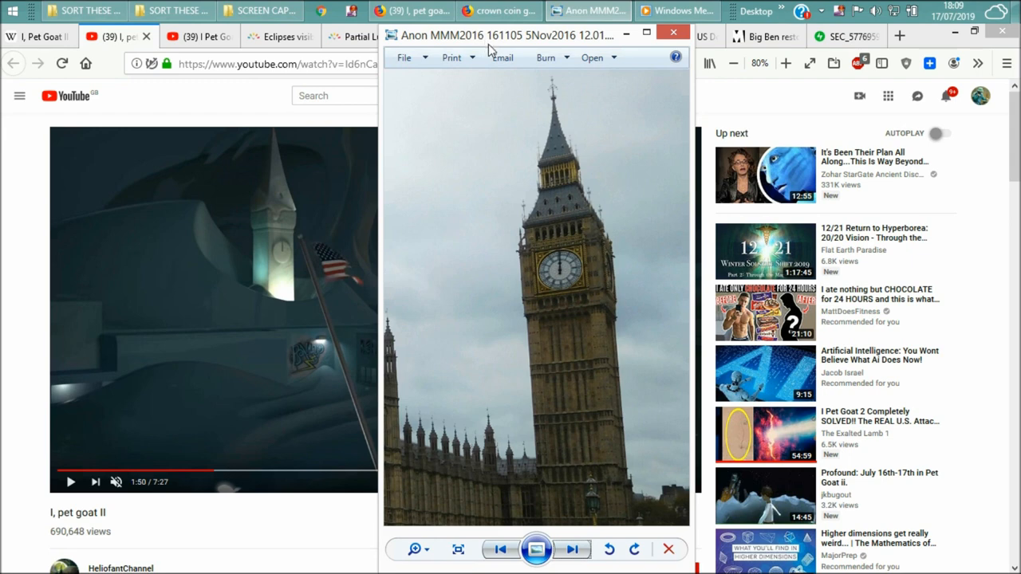
pyautogui.moveTo(590, 130)
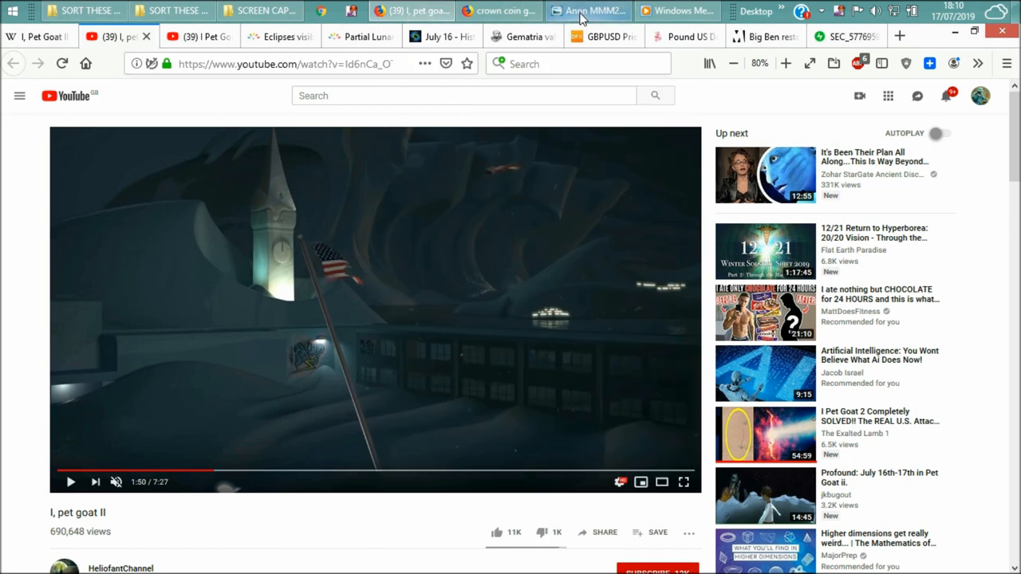
pyautogui.moveTo(263, 262)
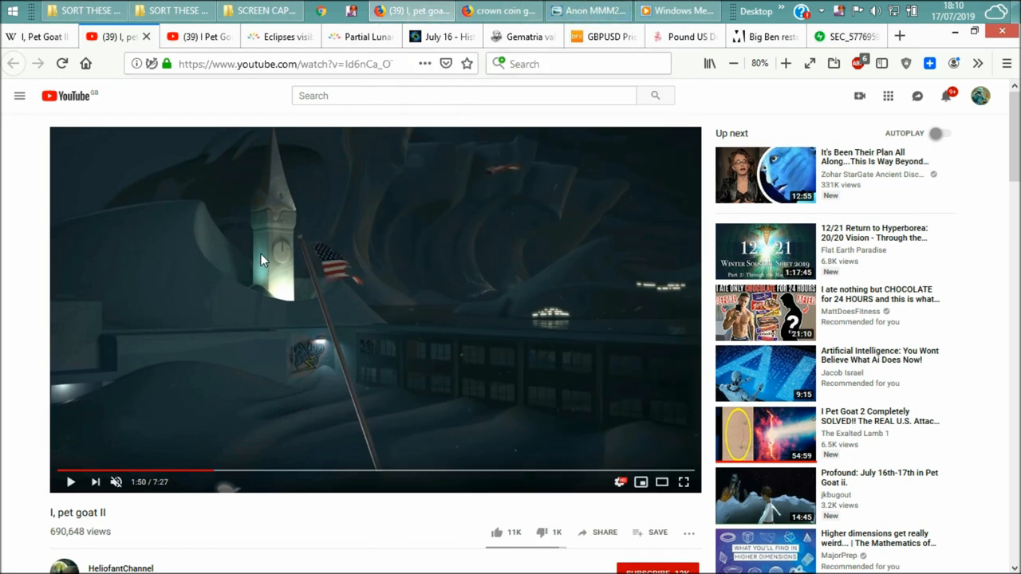
pyautogui.moveTo(262, 279)
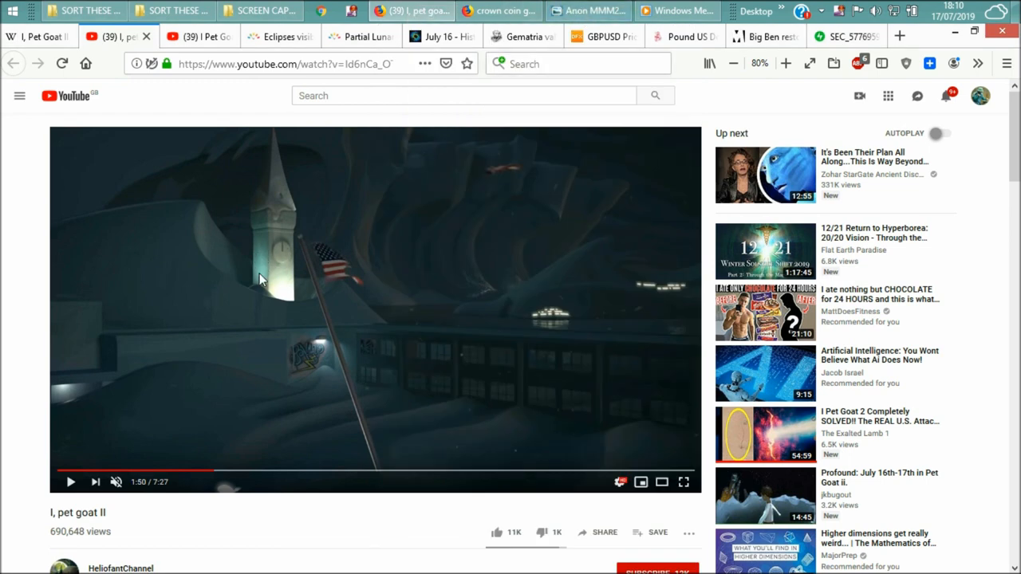
pyautogui.moveTo(255, 259)
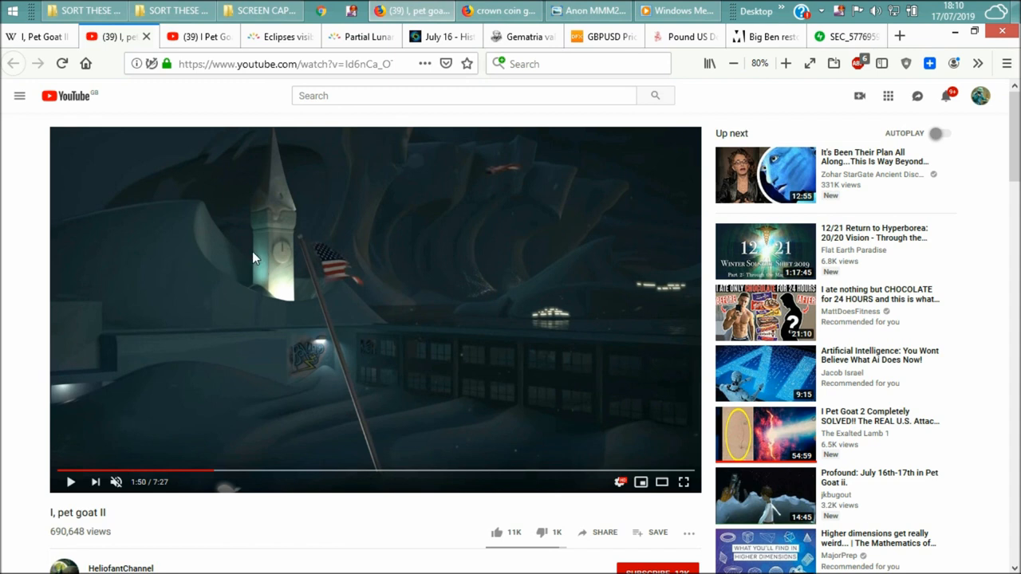
pyautogui.moveTo(255, 217)
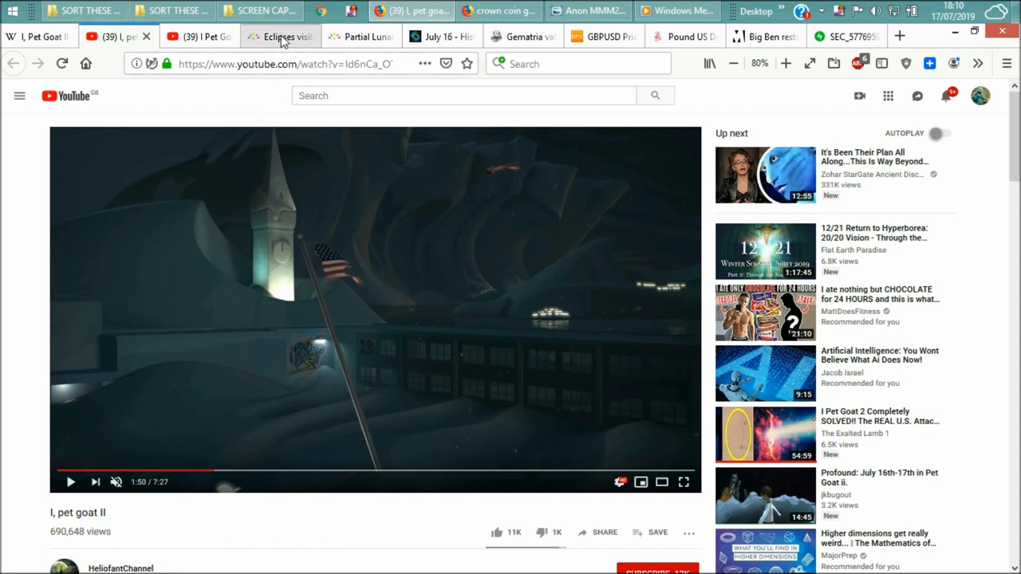
pyautogui.moveTo(279, 37)
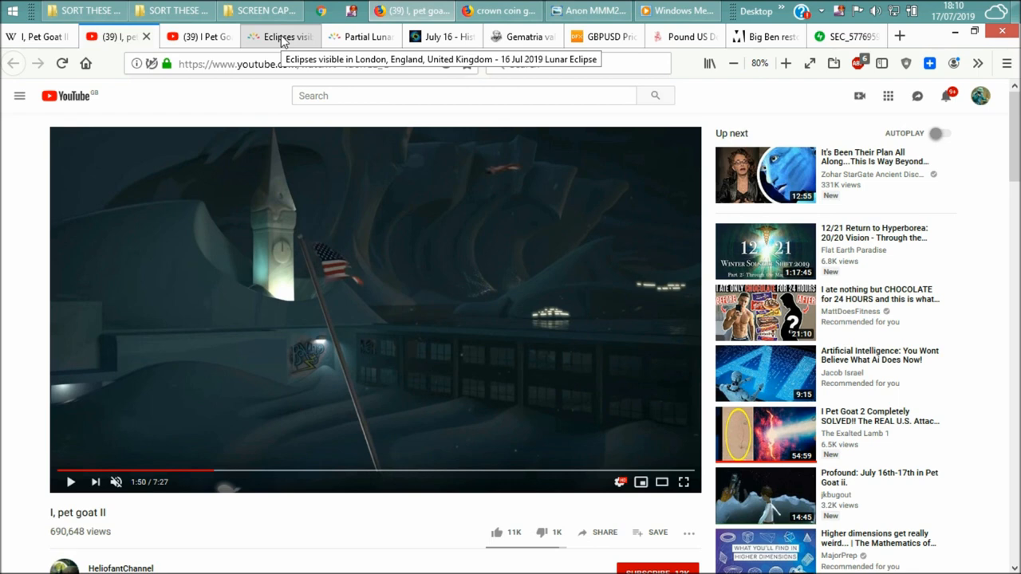
# View the London lunar eclipse page, glance at July 16 historical events, and return to the eclipse page
pyautogui.click(274, 35)
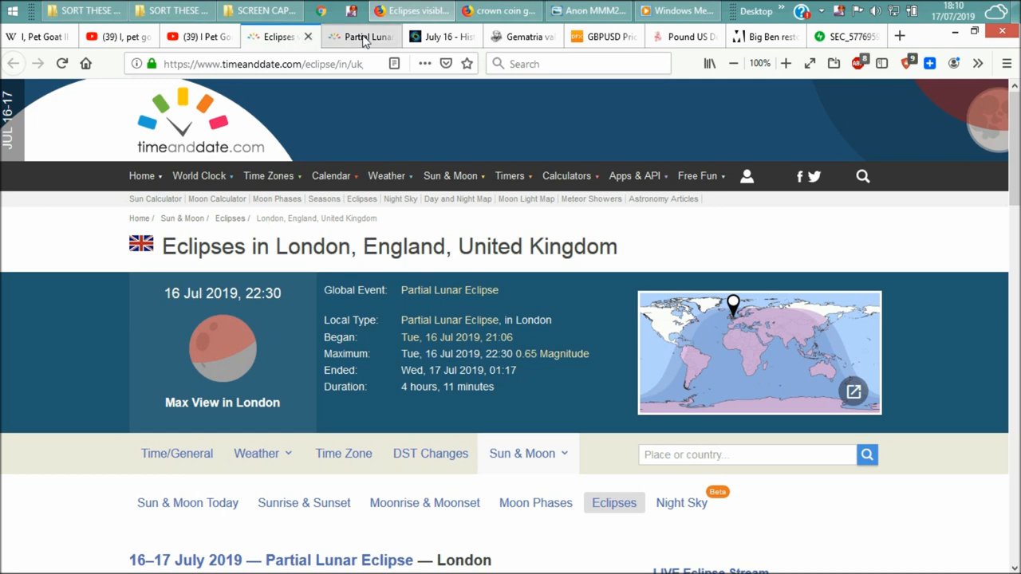
pyautogui.click(439, 35)
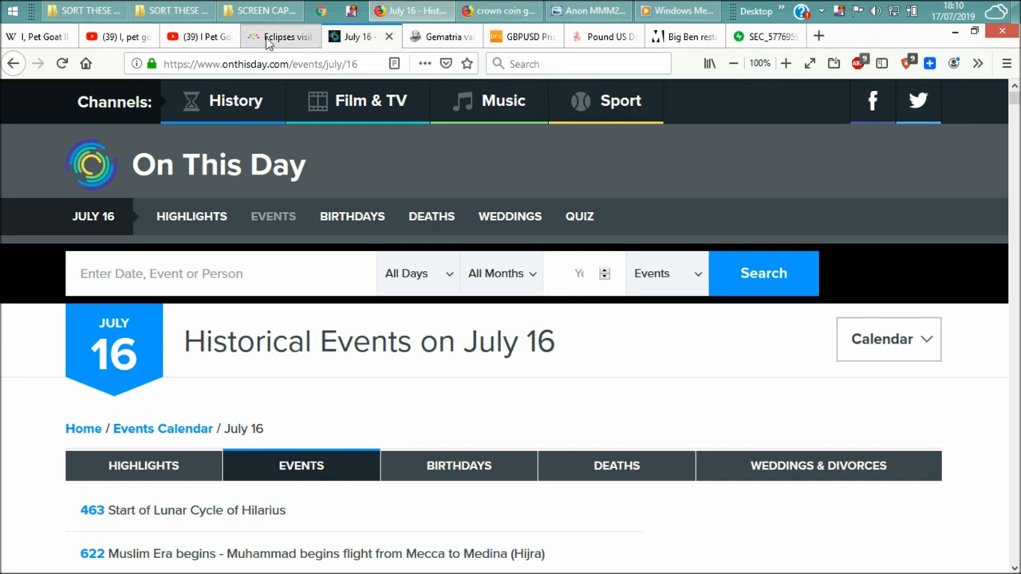
pyautogui.click(280, 35)
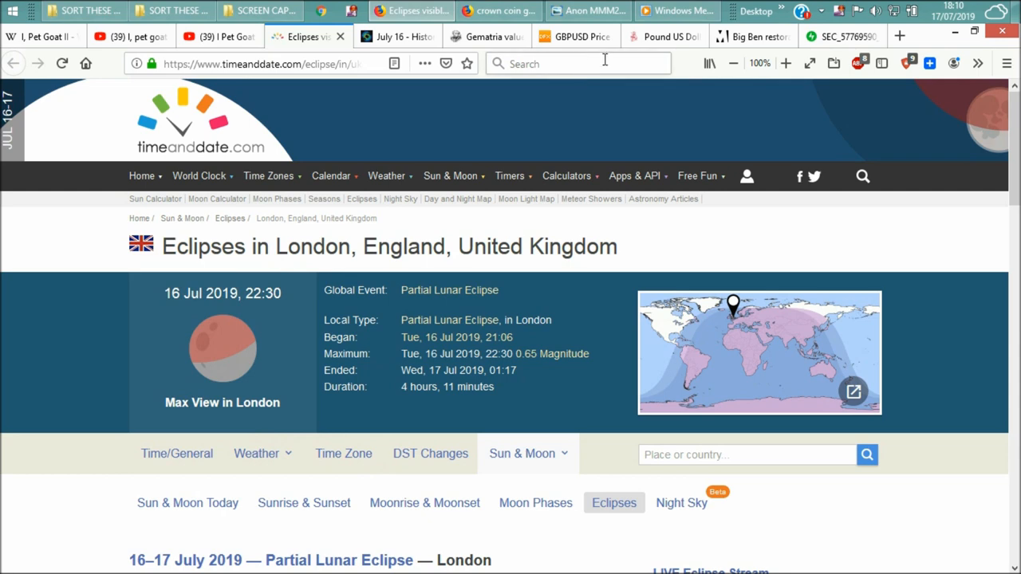
pyautogui.moveTo(752, 37)
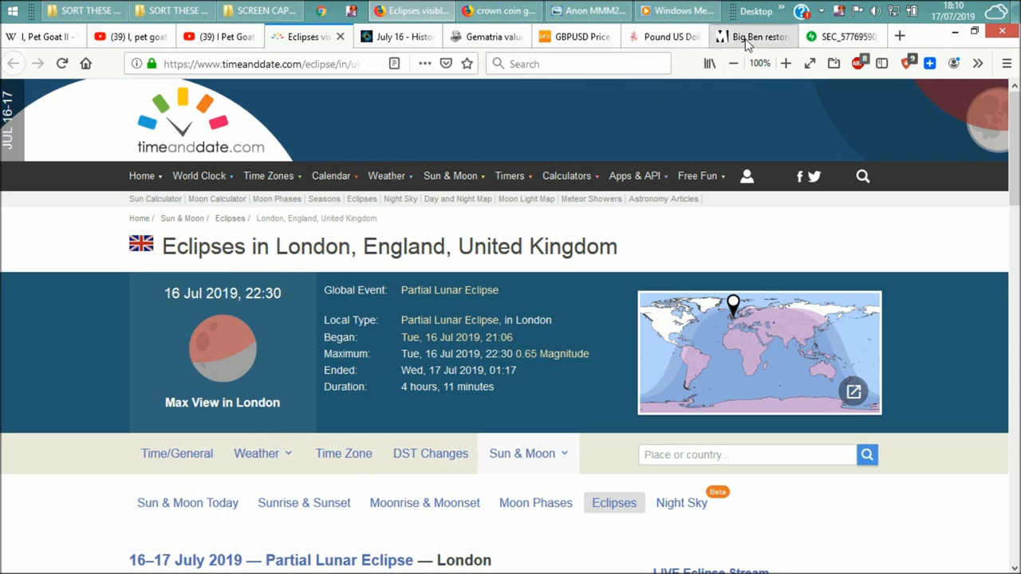
# Open the Metro Big Ben restoration article and read down to the blue-numbered clock face photo
pyautogui.click(750, 36)
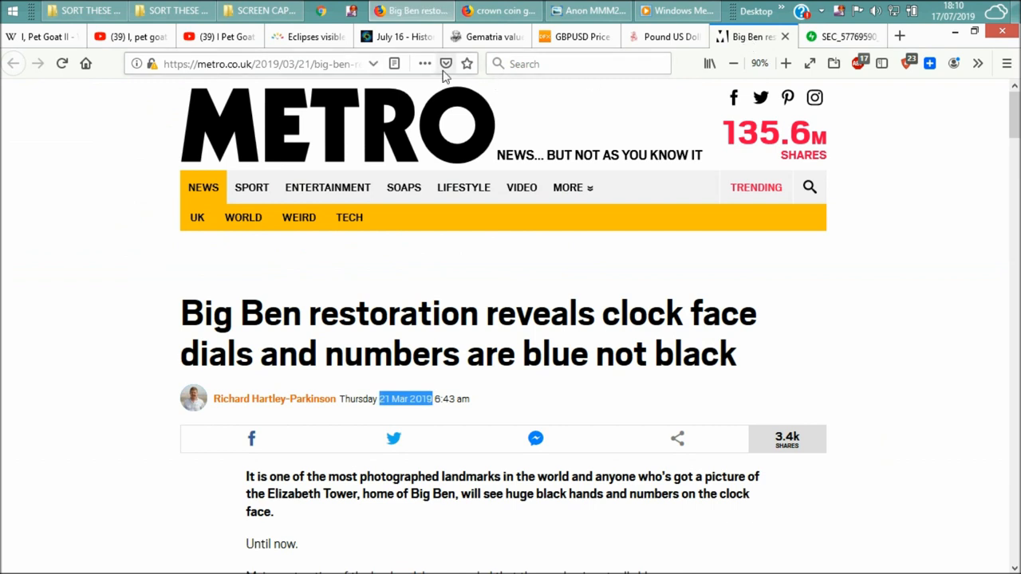
pyautogui.moveTo(561, 150)
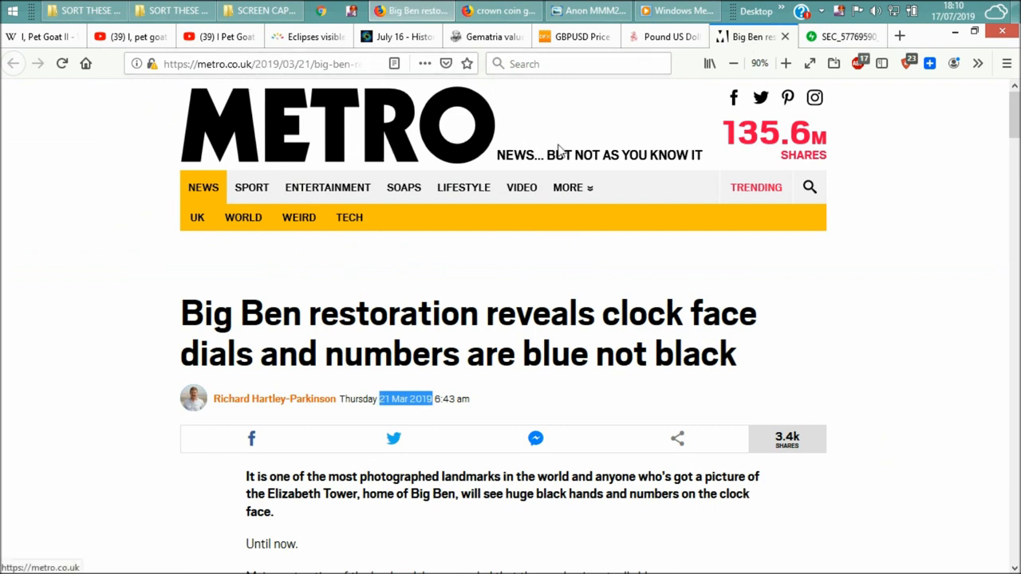
pyautogui.moveTo(327, 313)
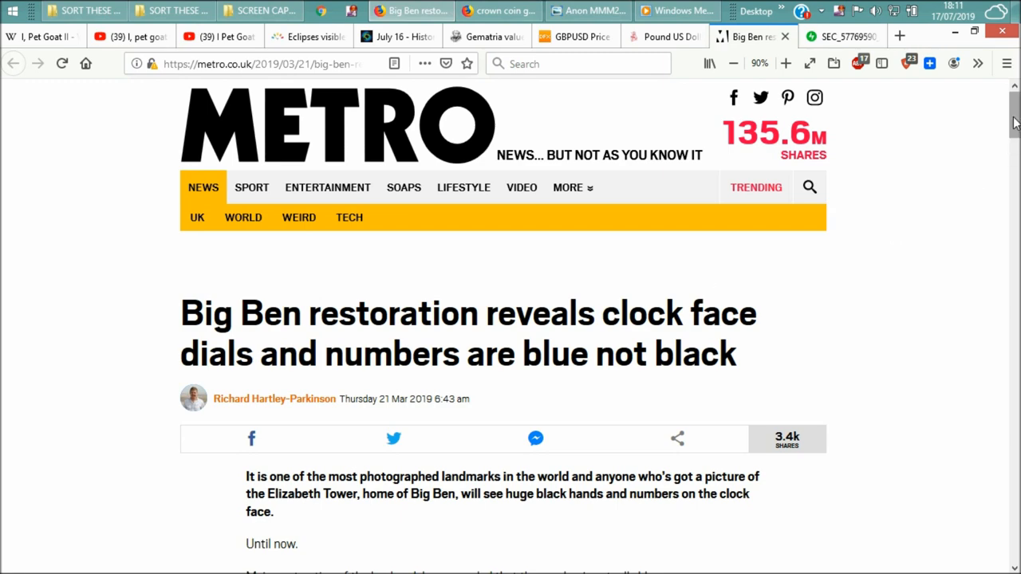
pyautogui.scroll(-3)
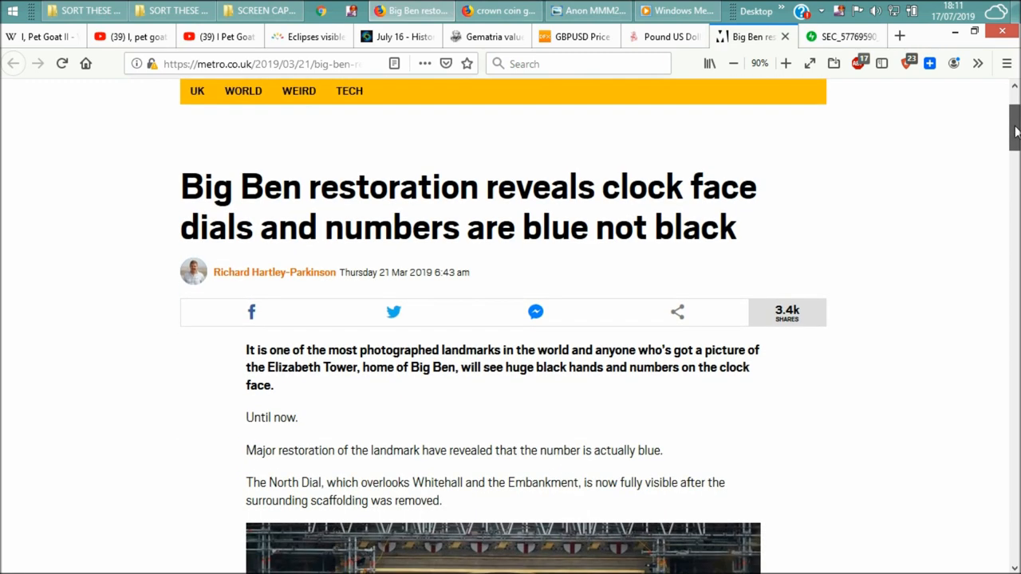
pyautogui.scroll(-3)
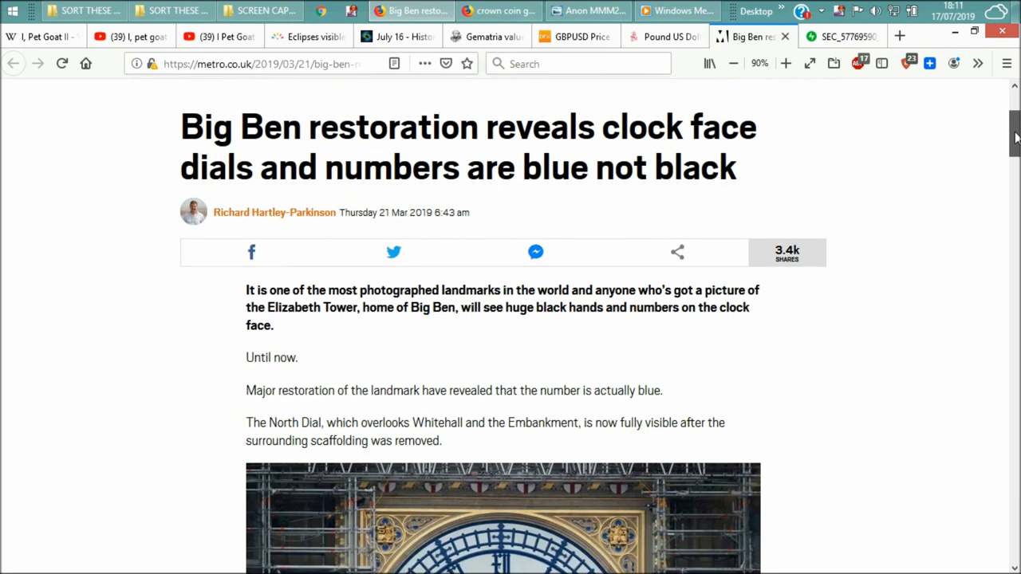
pyautogui.scroll(-3)
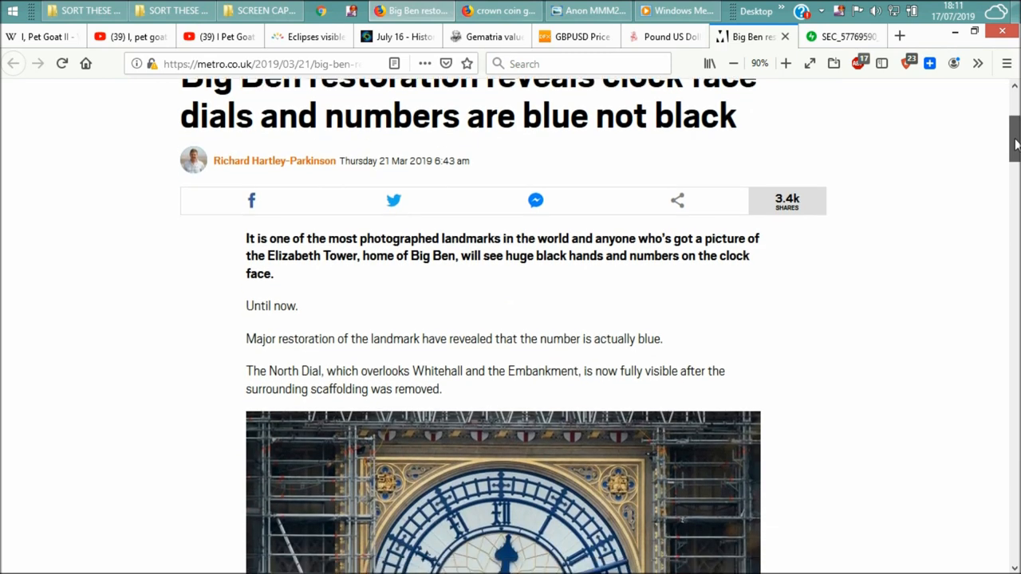
pyautogui.scroll(-3)
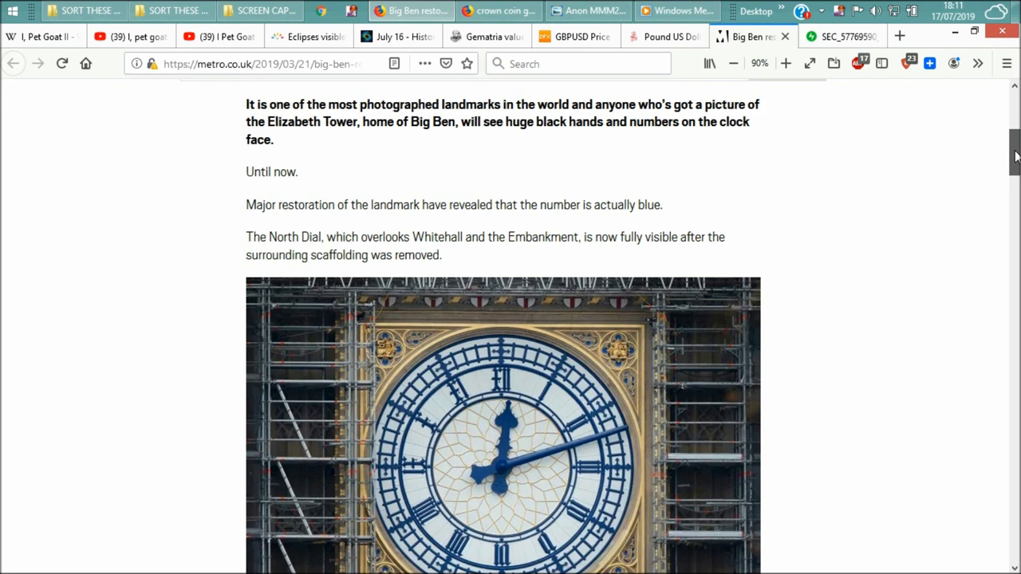
pyautogui.scroll(-3)
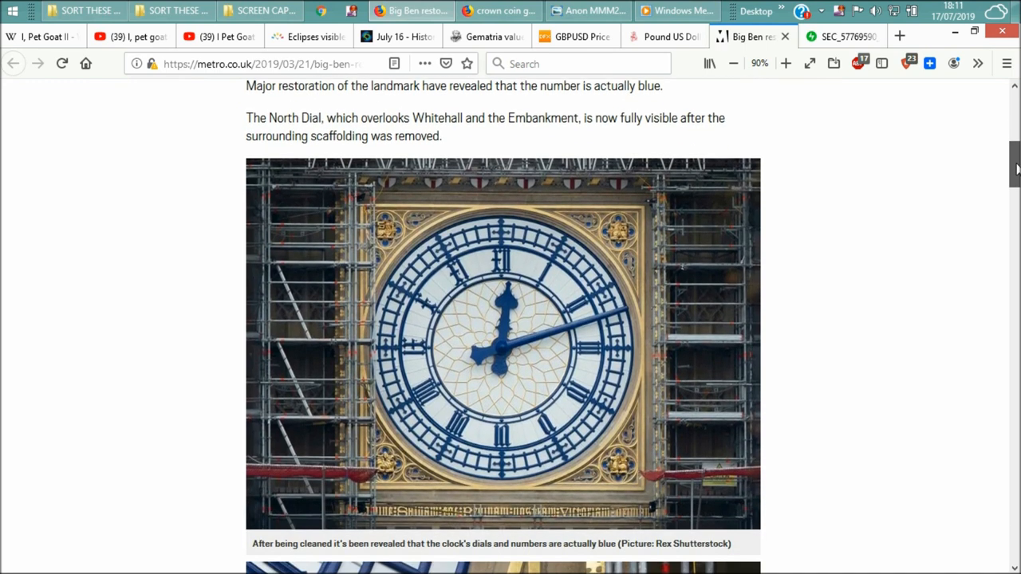
pyautogui.scroll(-3)
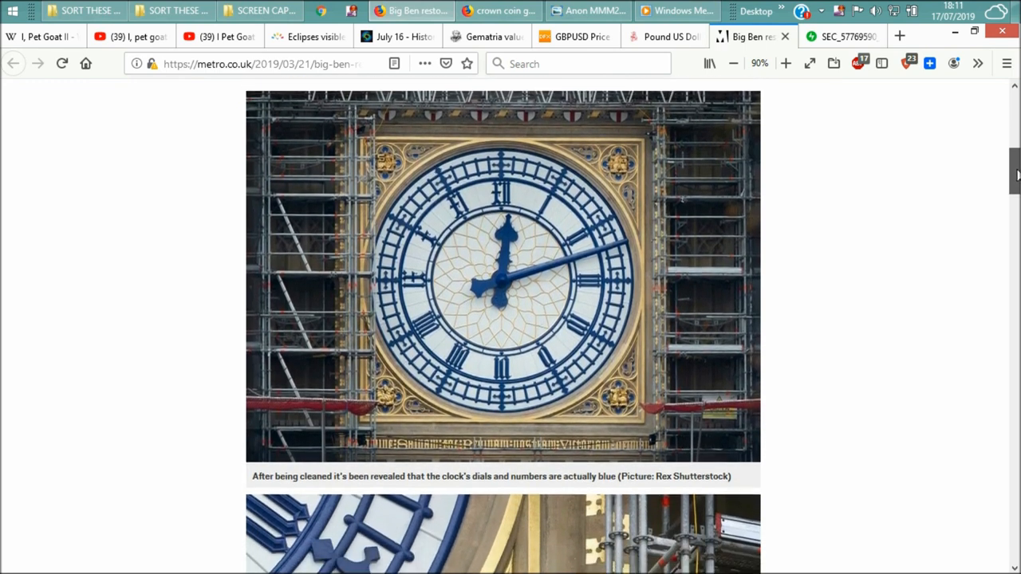
pyautogui.scroll(-3)
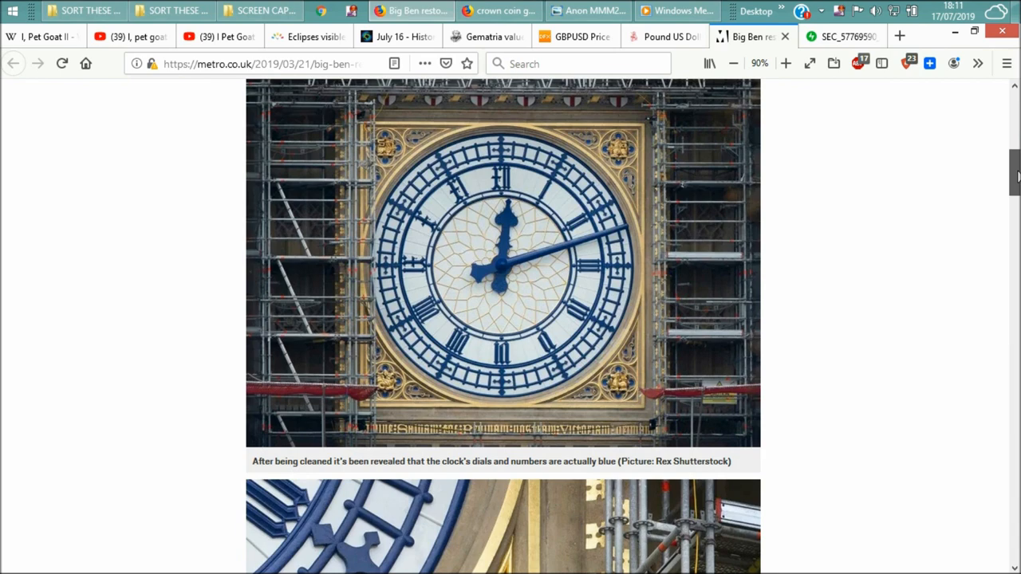
# Scroll further down the article to the photo of workers abseiling across Big Ben's clock face
pyautogui.scroll(-3)
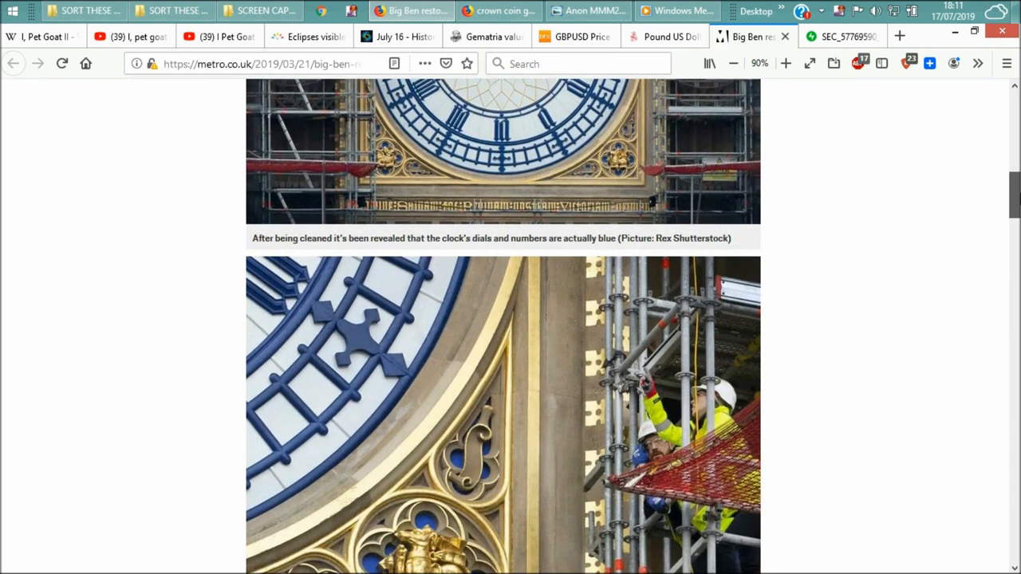
pyautogui.scroll(-3)
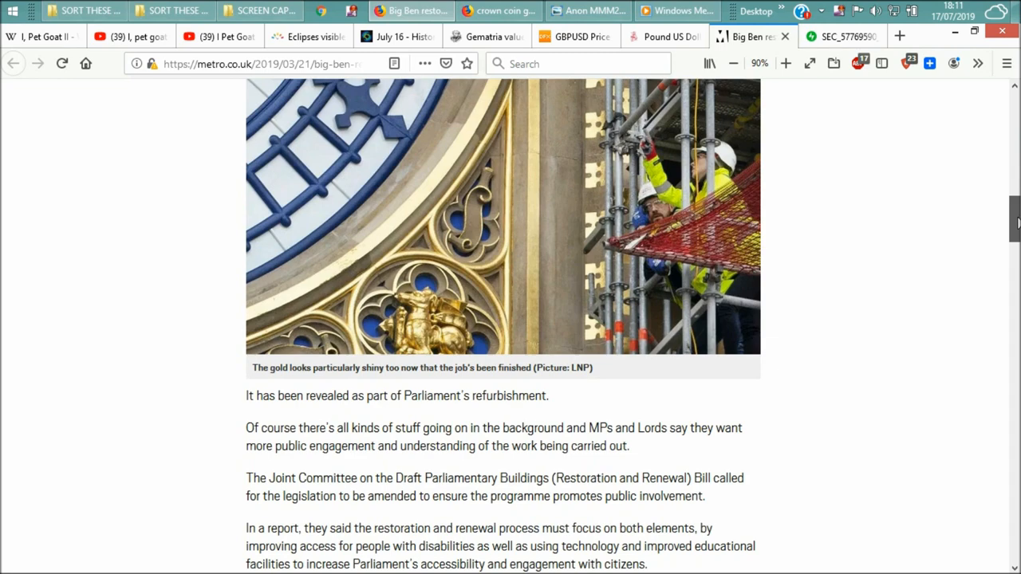
pyautogui.scroll(-3)
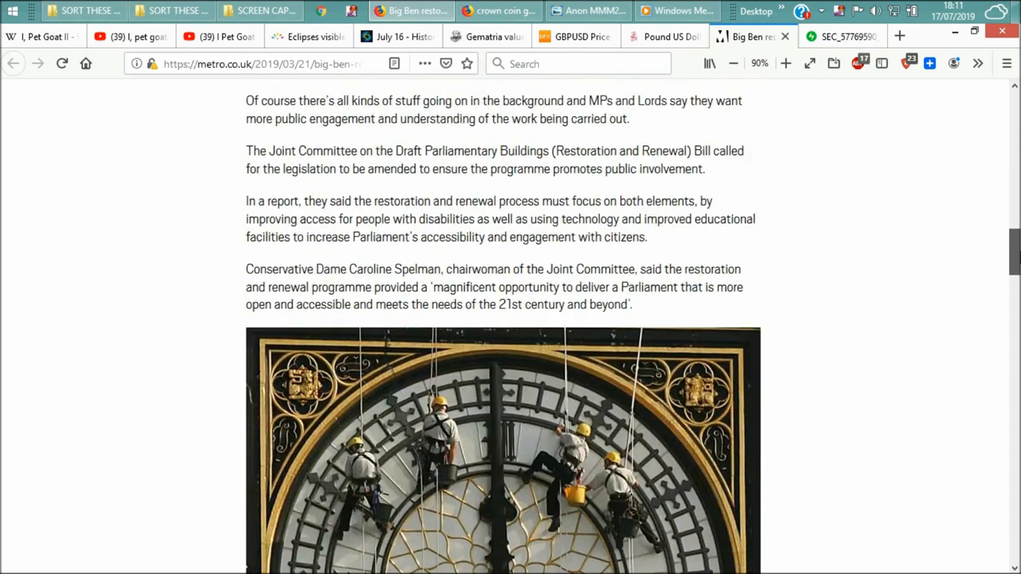
pyautogui.scroll(-3)
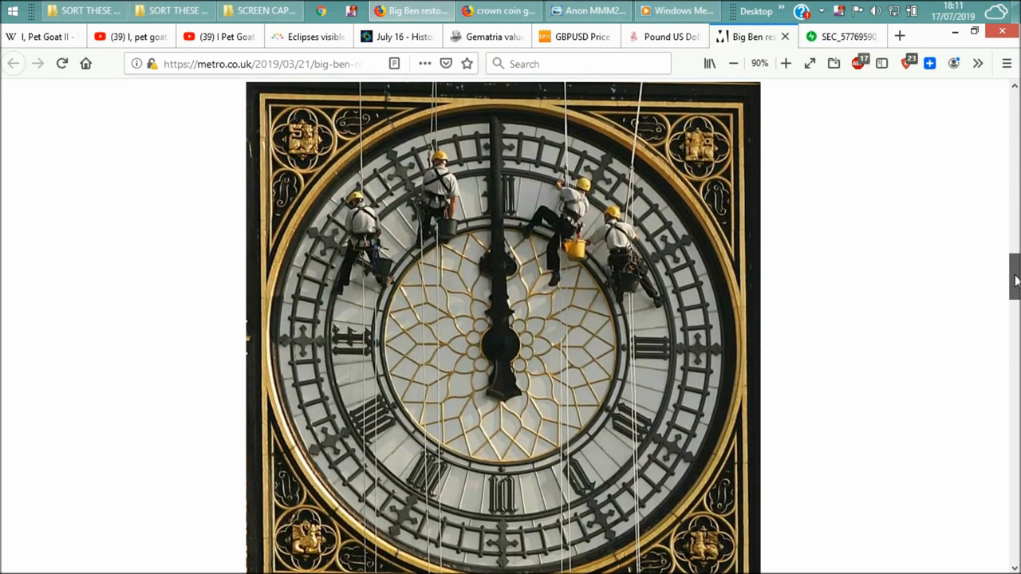
pyautogui.scroll(-3)
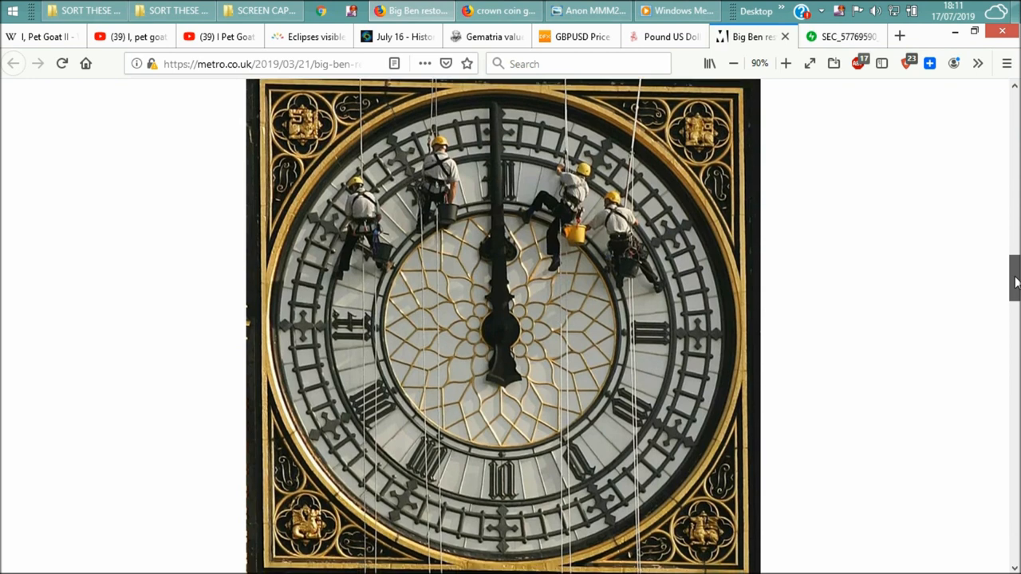
pyautogui.scroll(-3)
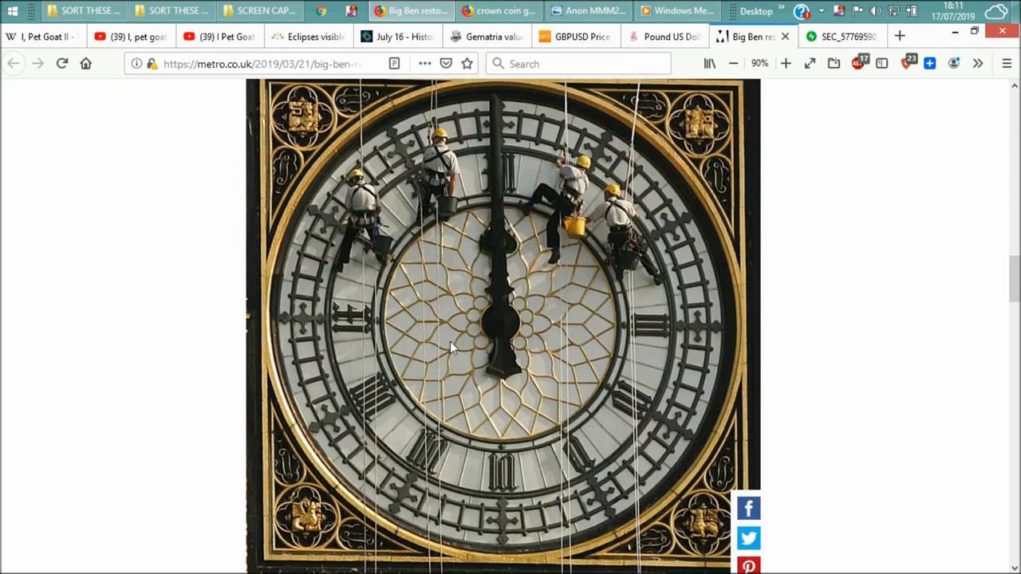
pyautogui.moveTo(543, 311)
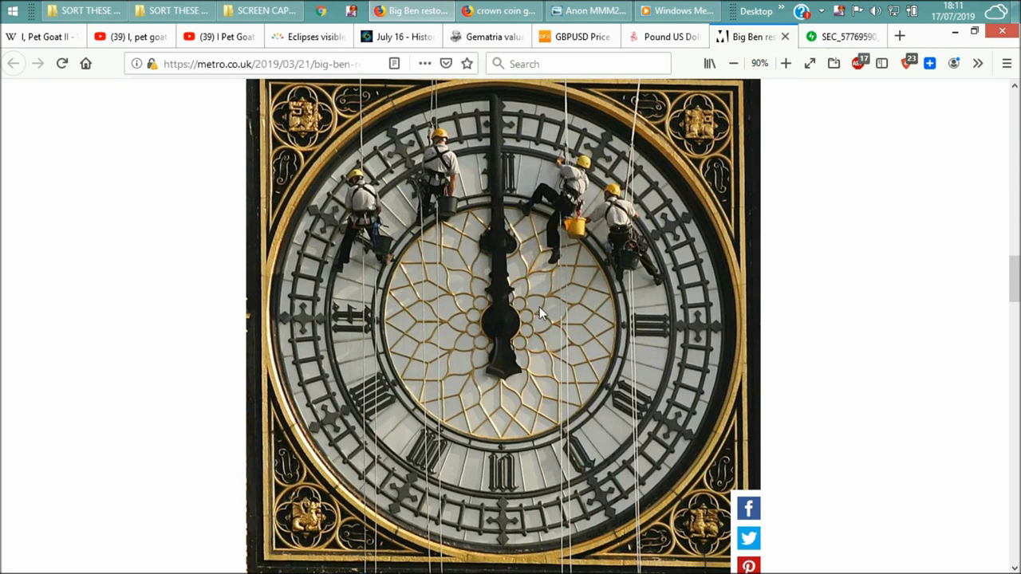
pyautogui.moveTo(446, 370)
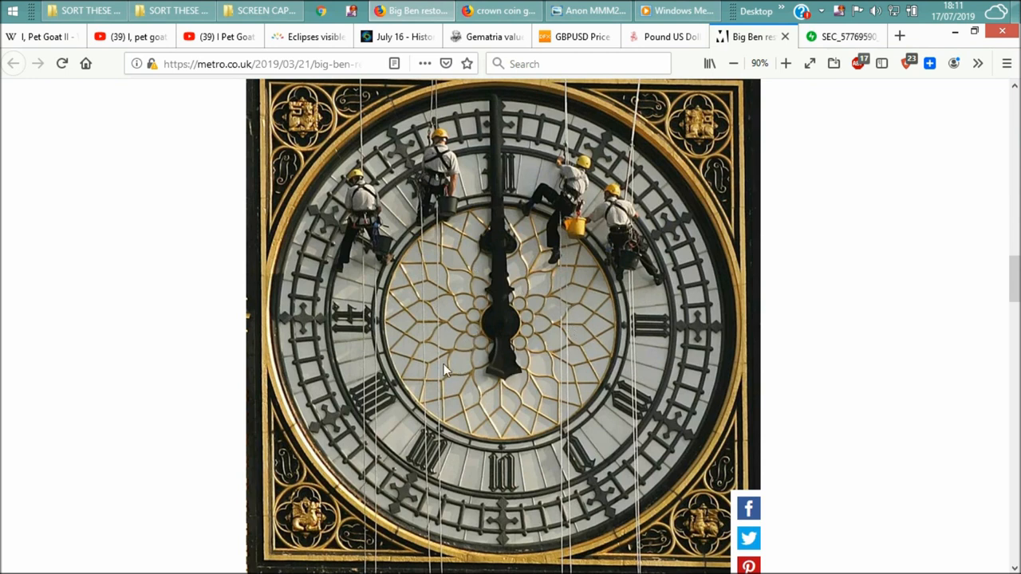
pyautogui.moveTo(526, 316)
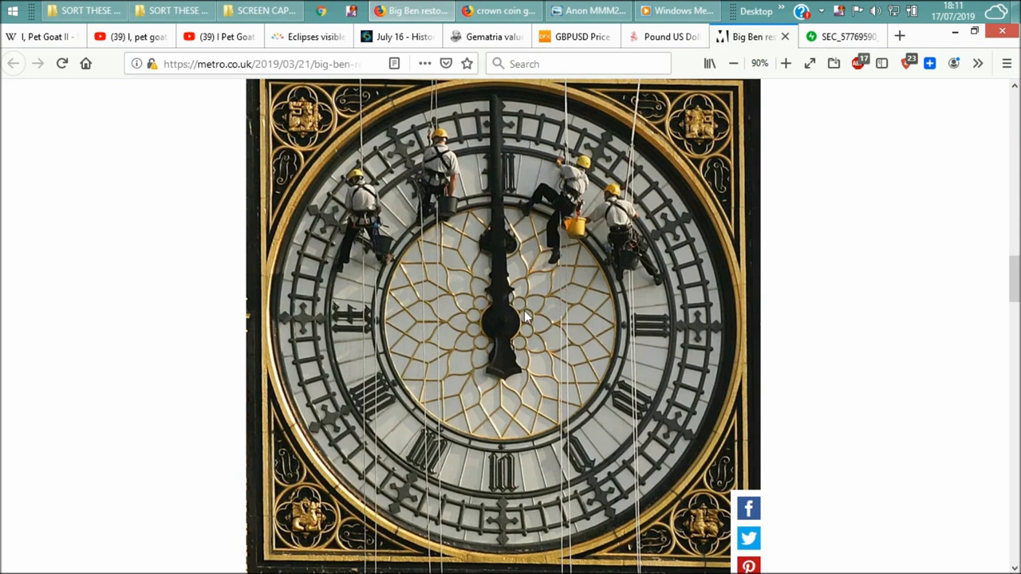
pyautogui.moveTo(509, 351)
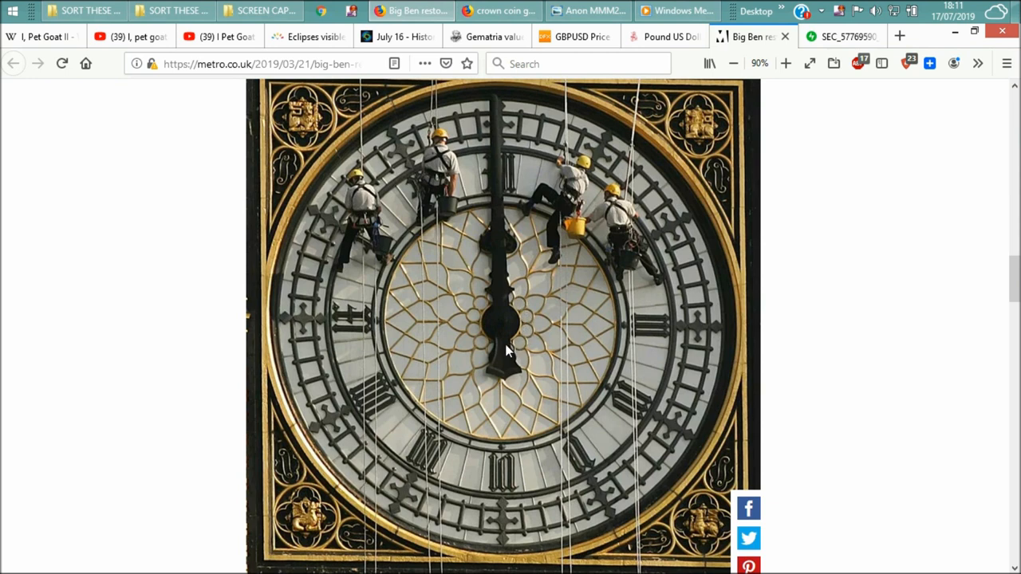
pyautogui.moveTo(491, 305)
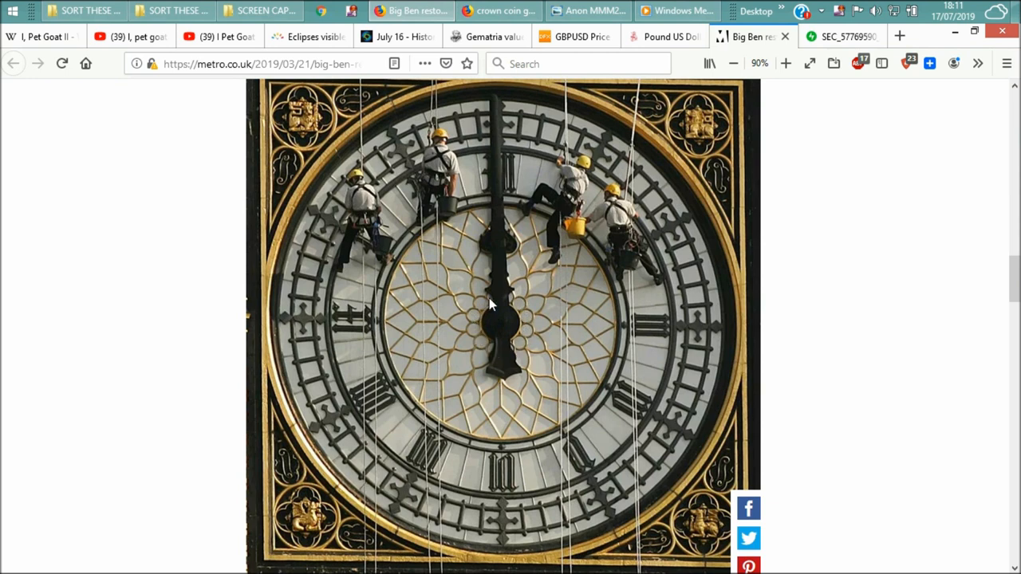
pyautogui.moveTo(291, 124)
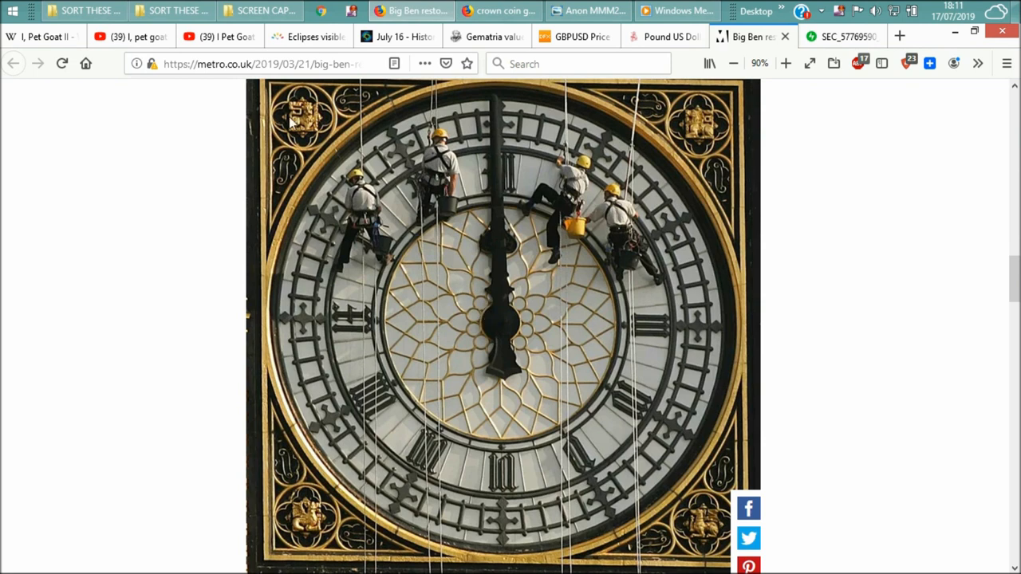
pyautogui.moveTo(140, 36)
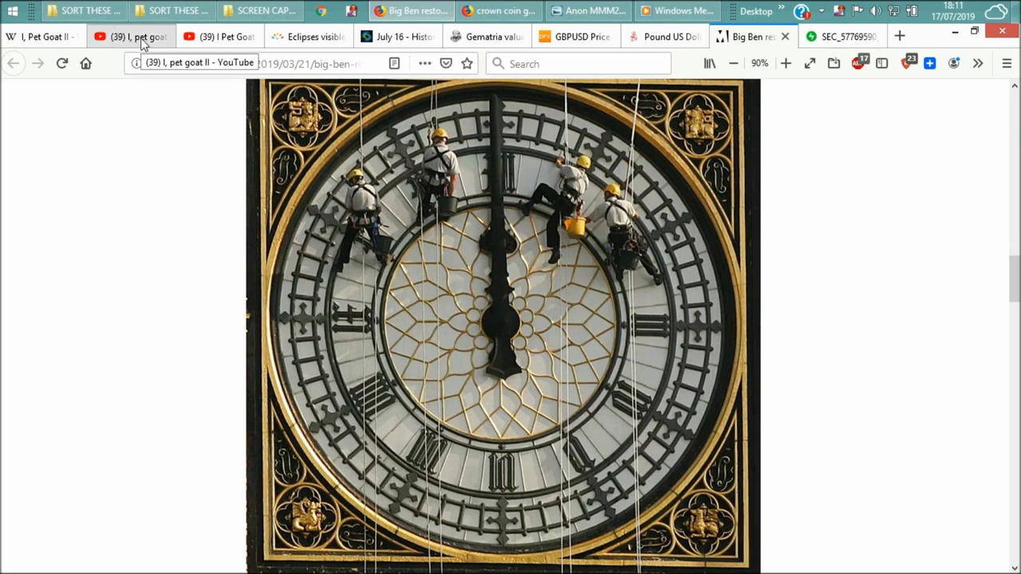
# Rewind the goat video to the lotus flower, pause at 1:37 full screen, then return to the Big Ben article
pyautogui.click(128, 35)
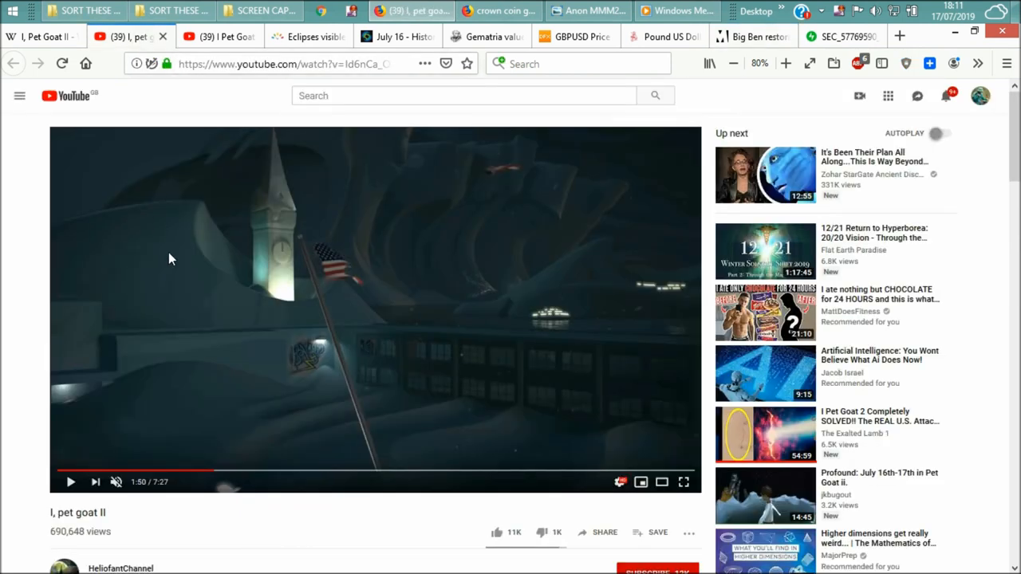
pyautogui.moveTo(194, 477)
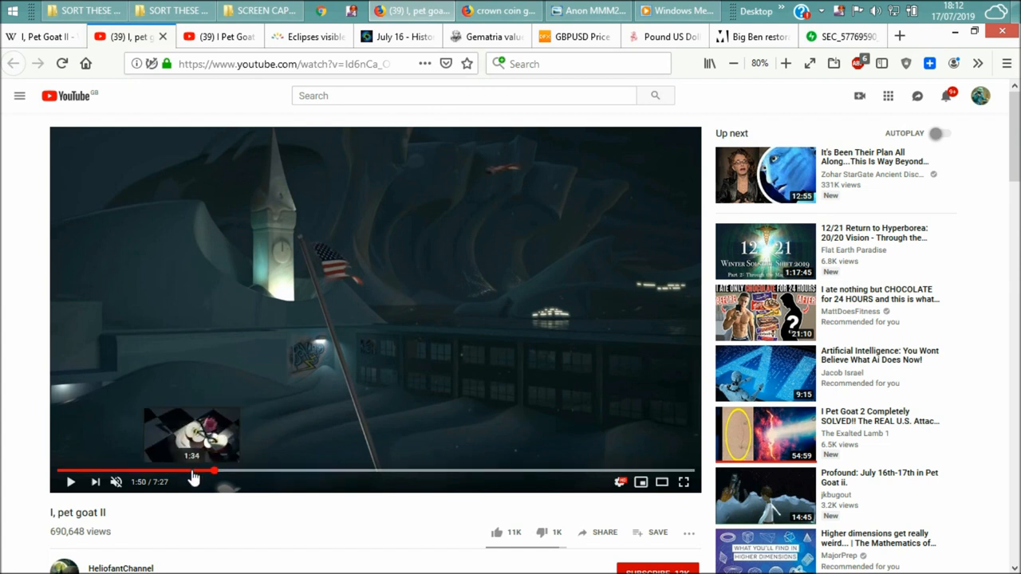
pyautogui.click(193, 470)
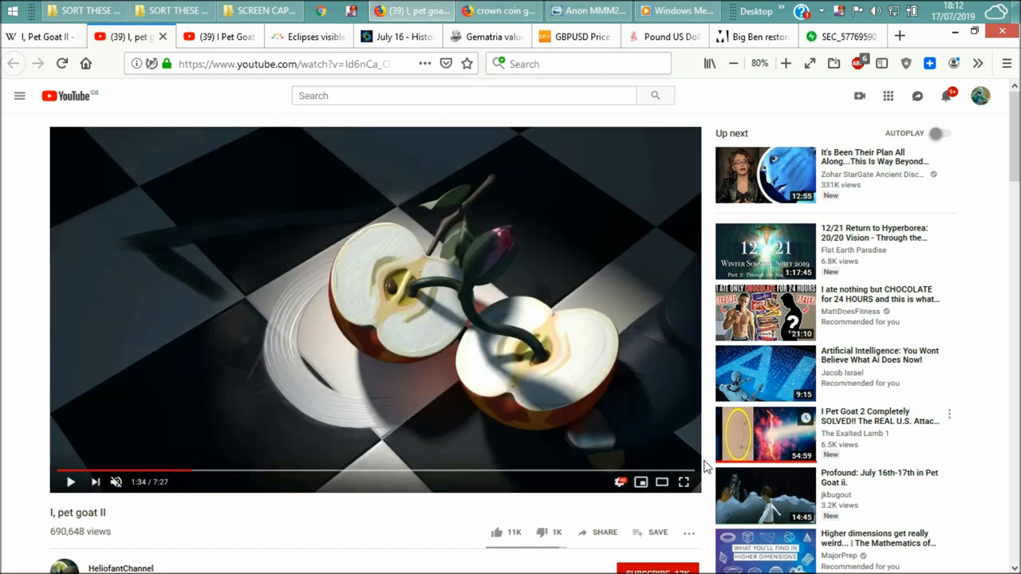
pyautogui.click(682, 481)
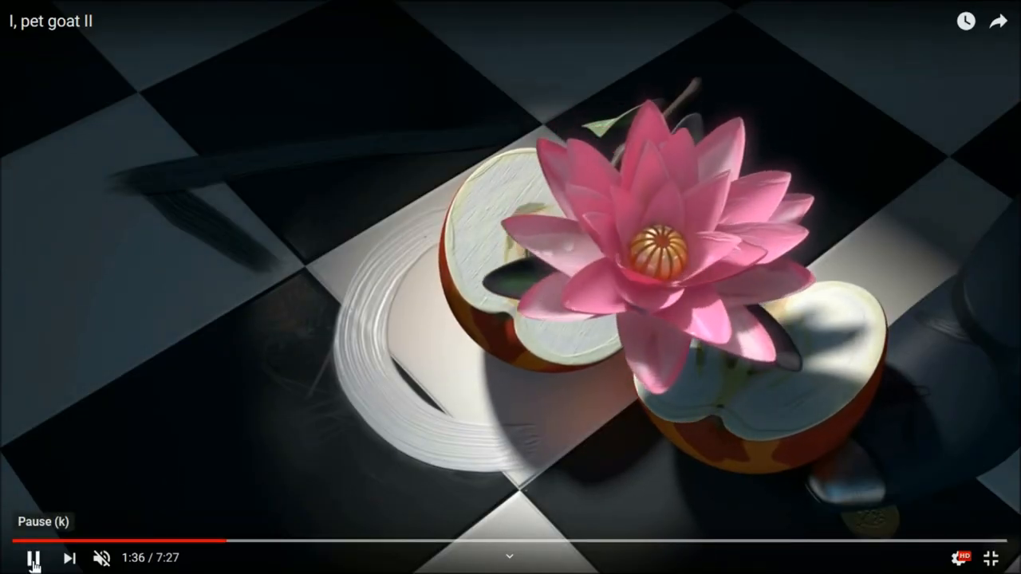
pyautogui.click(31, 559)
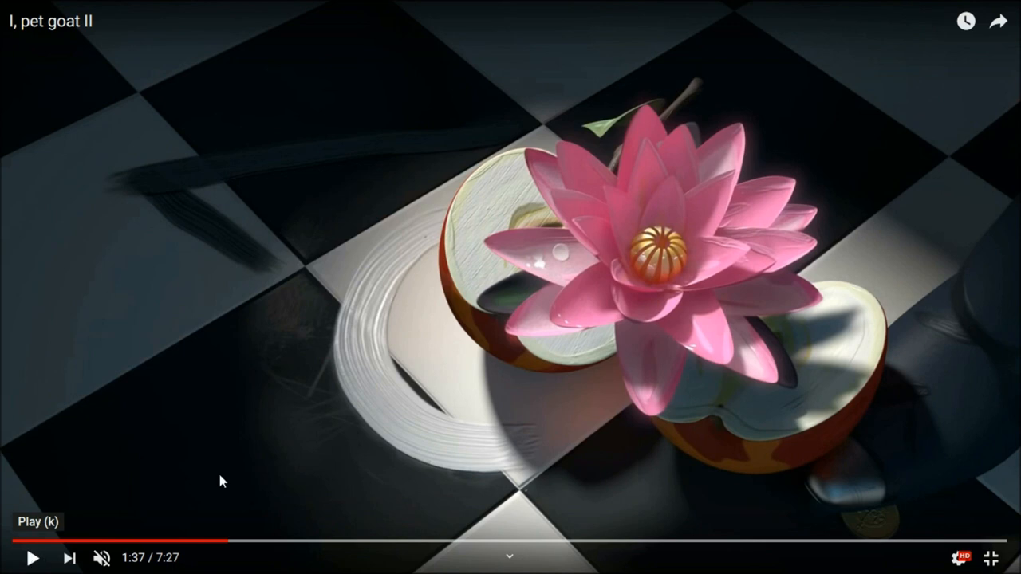
pyautogui.moveTo(673, 268)
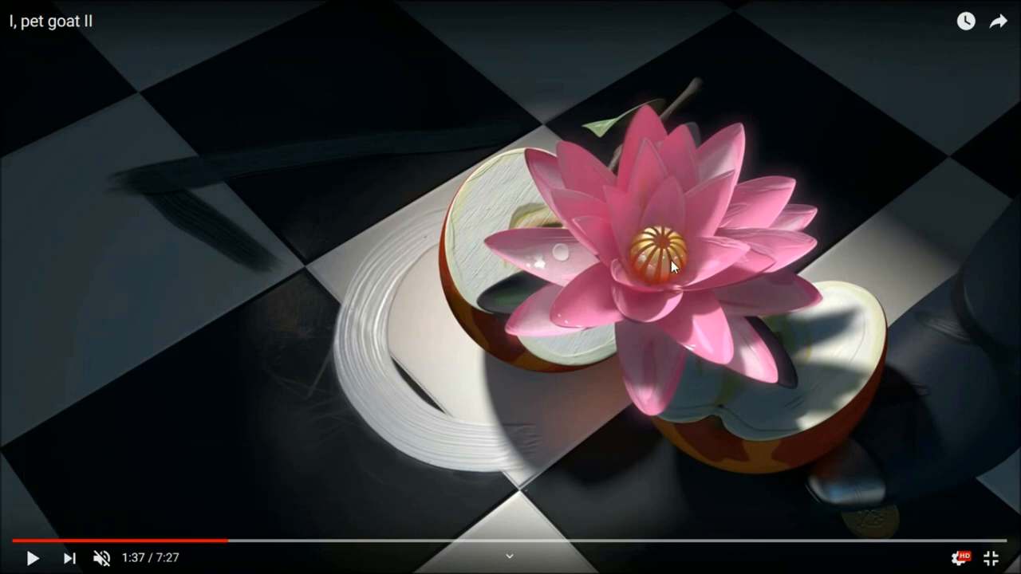
pyautogui.moveTo(402, 428)
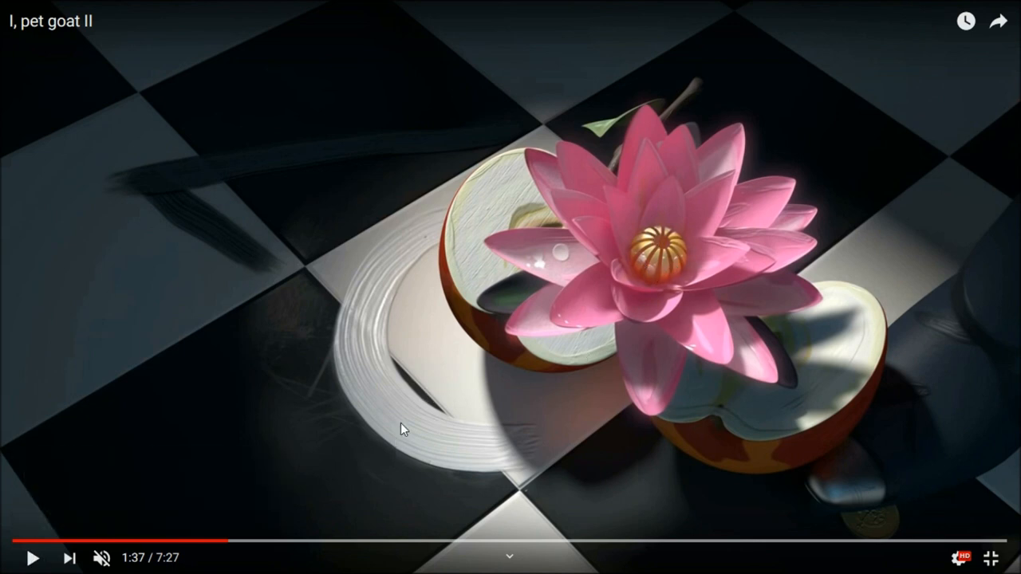
pyautogui.moveTo(981, 552)
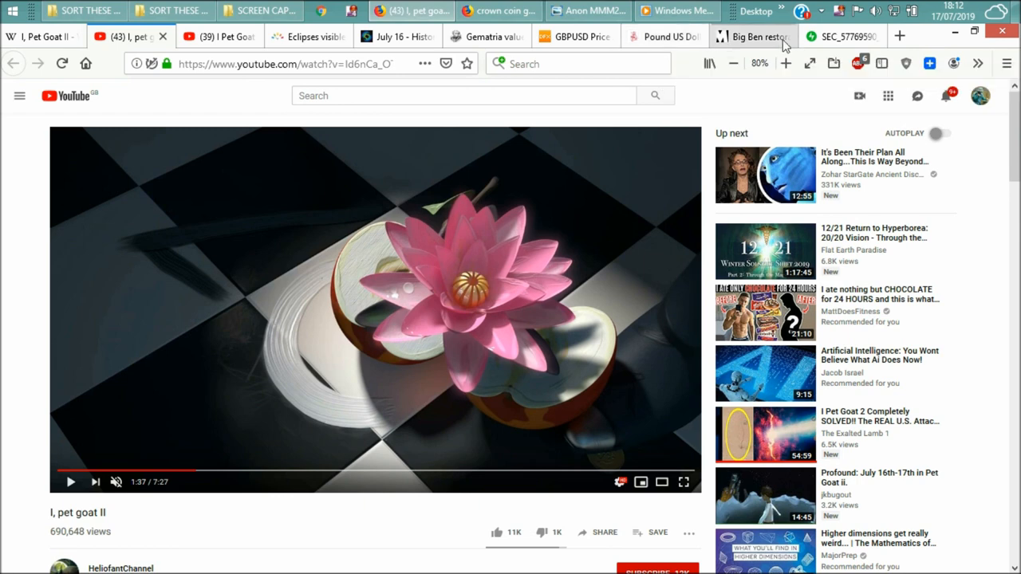
pyautogui.click(750, 35)
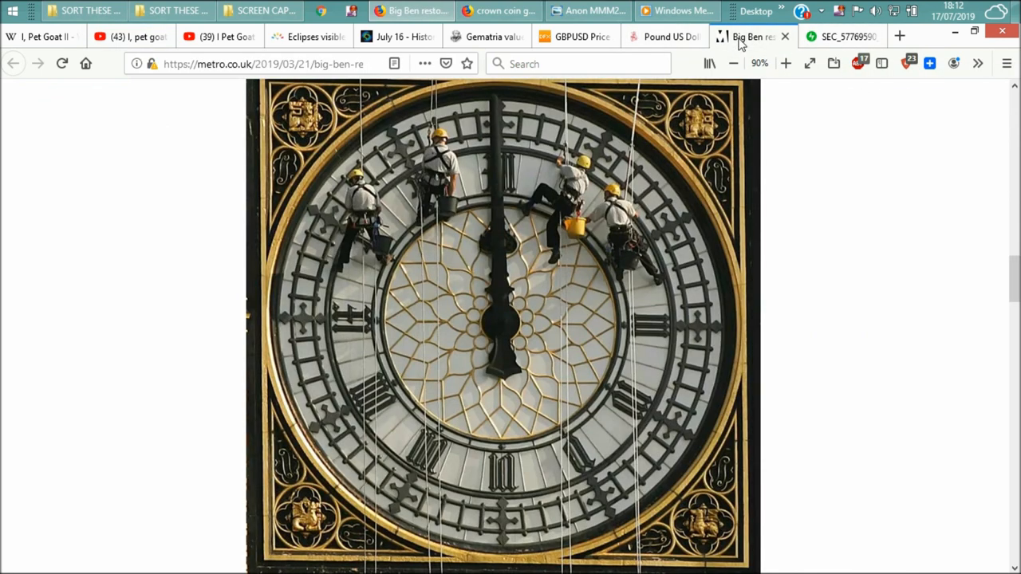
# View Metro's before-and-after Big Ben clock face comparison image, then return to the goat video
pyautogui.click(842, 35)
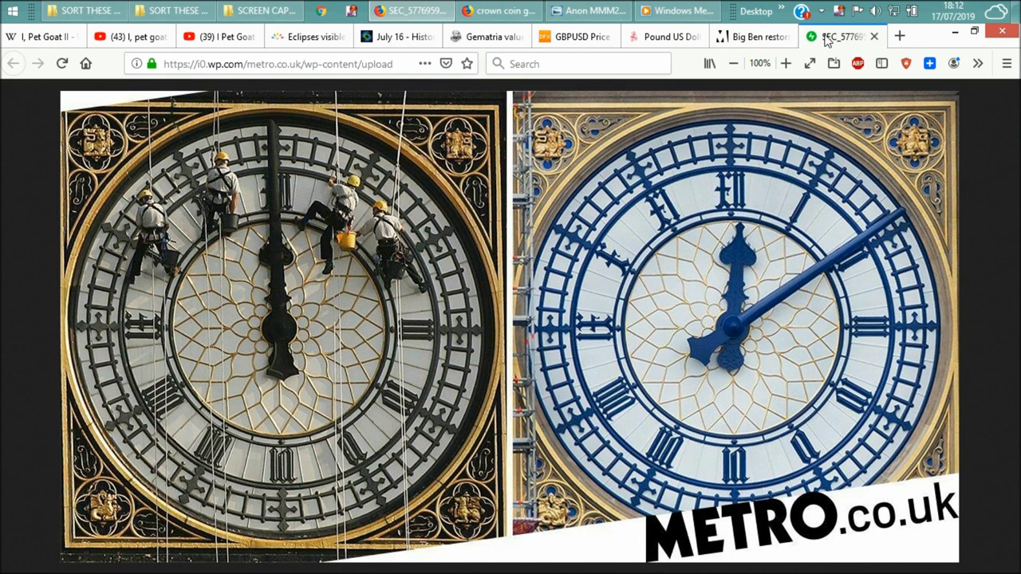
pyautogui.moveTo(747, 190)
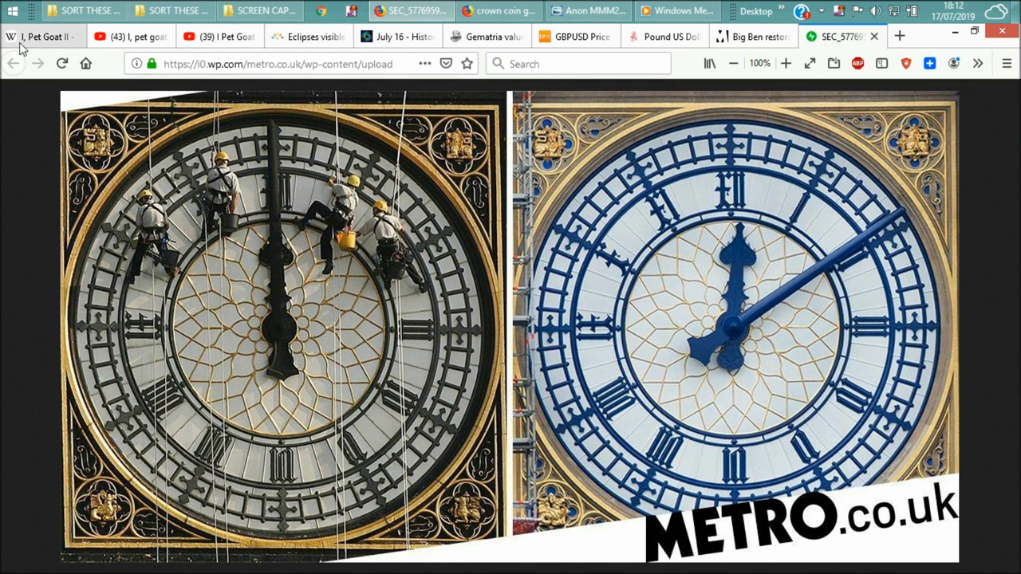
pyautogui.click(131, 35)
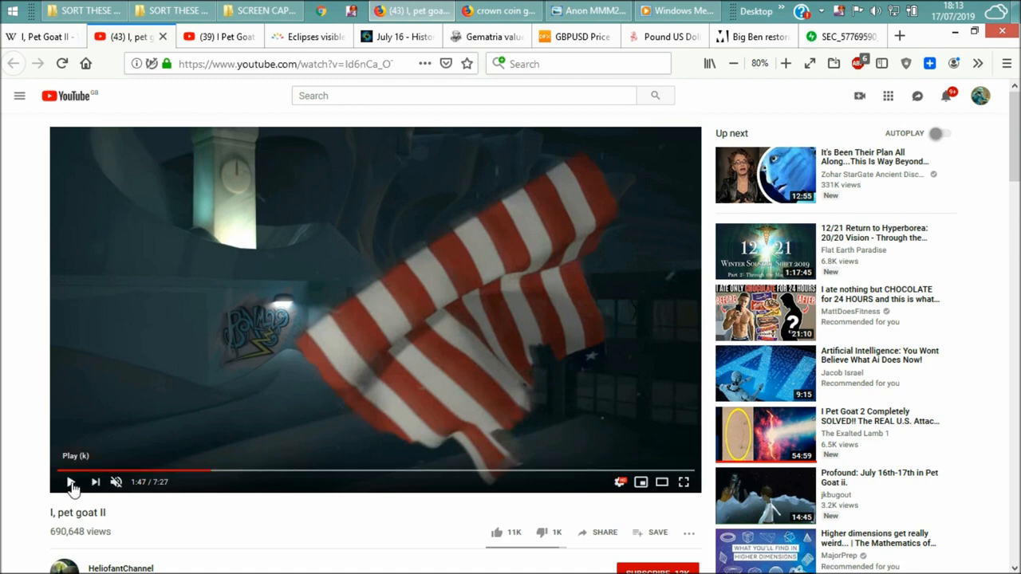
# Play the video full screen past the clock tower and pause at 2:03 on the boy beside the geyser
pyautogui.click(70, 482)
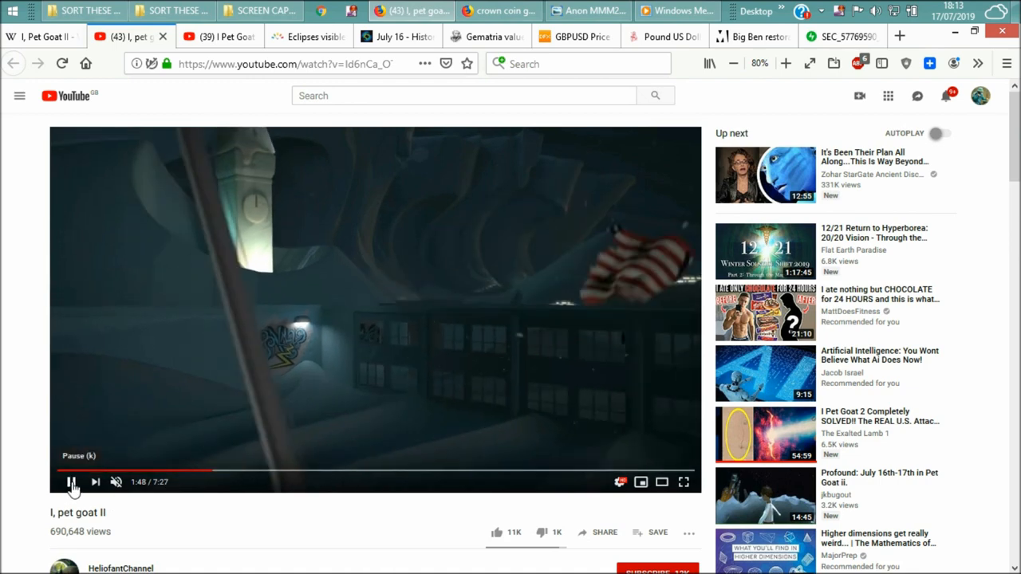
pyautogui.click(70, 482)
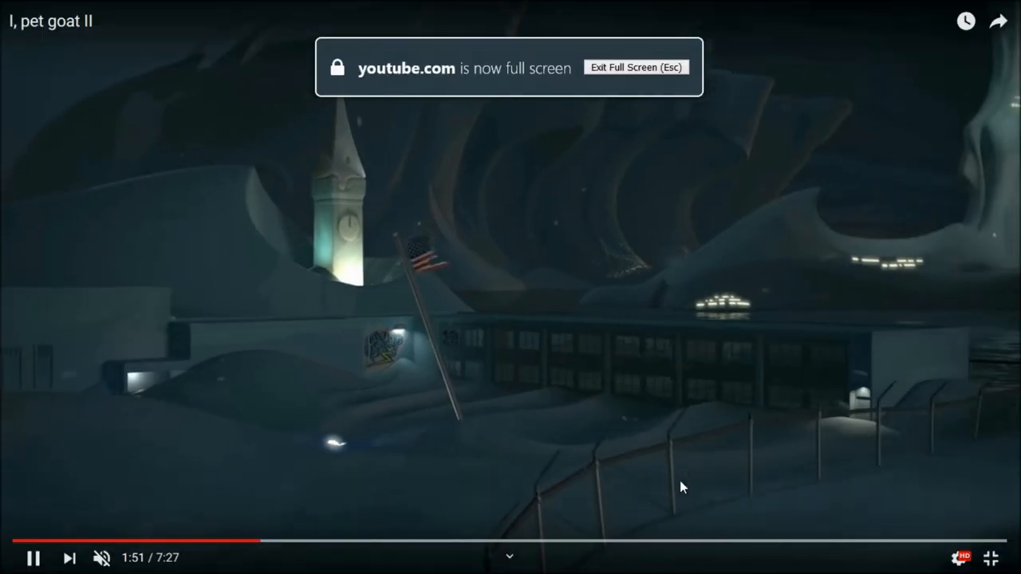
pyautogui.moveTo(279, 279)
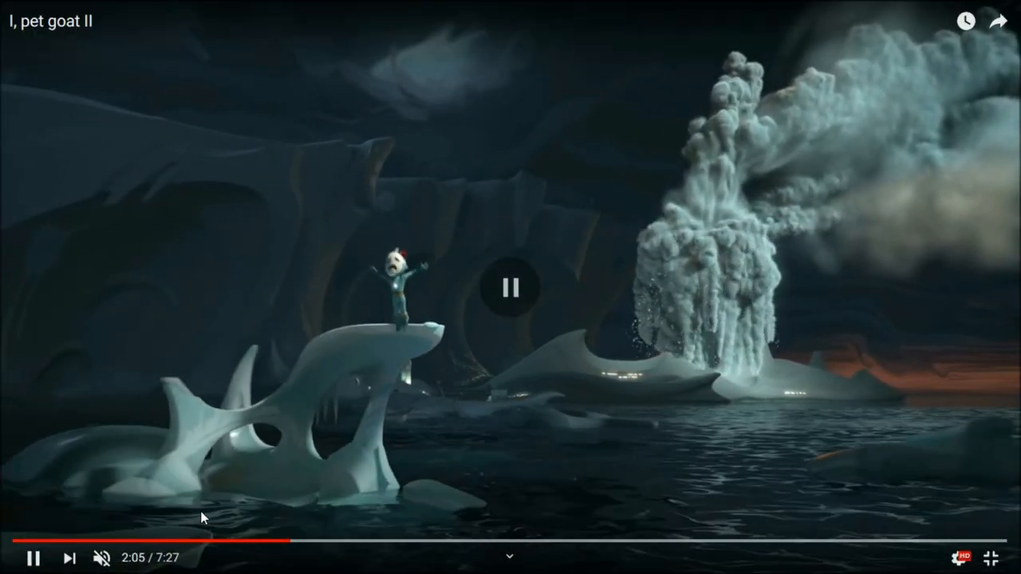
pyautogui.click(992, 559)
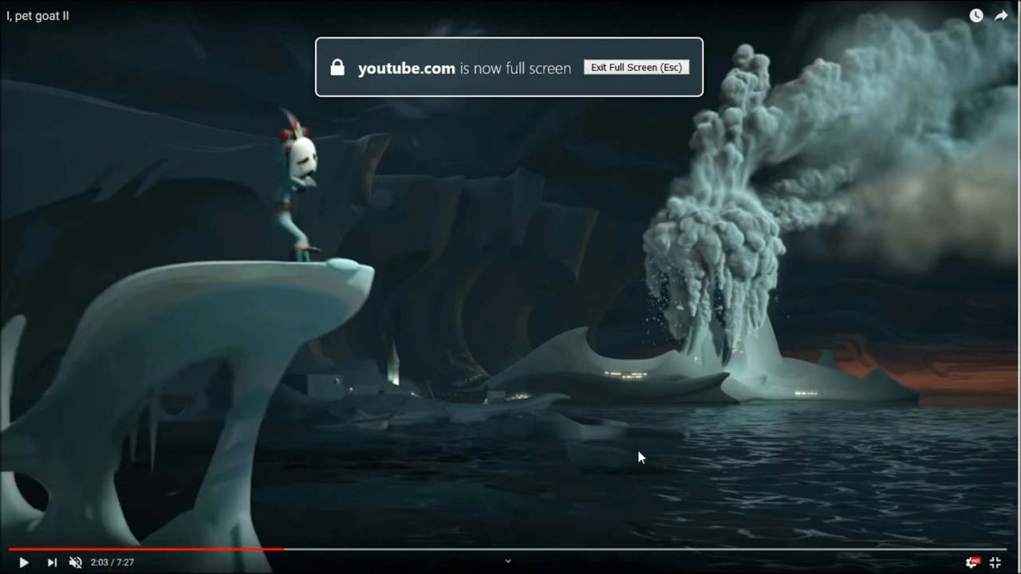
pyautogui.moveTo(974, 562)
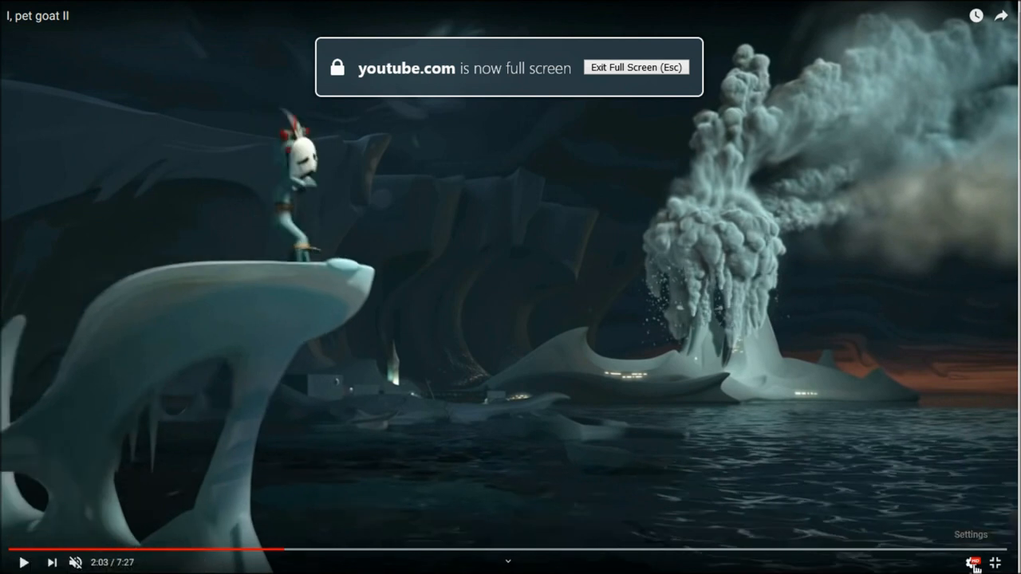
# Slow playback to 0.25 speed and step through the iceberg scene between 2:02 and 2:05
pyautogui.click(973, 562)
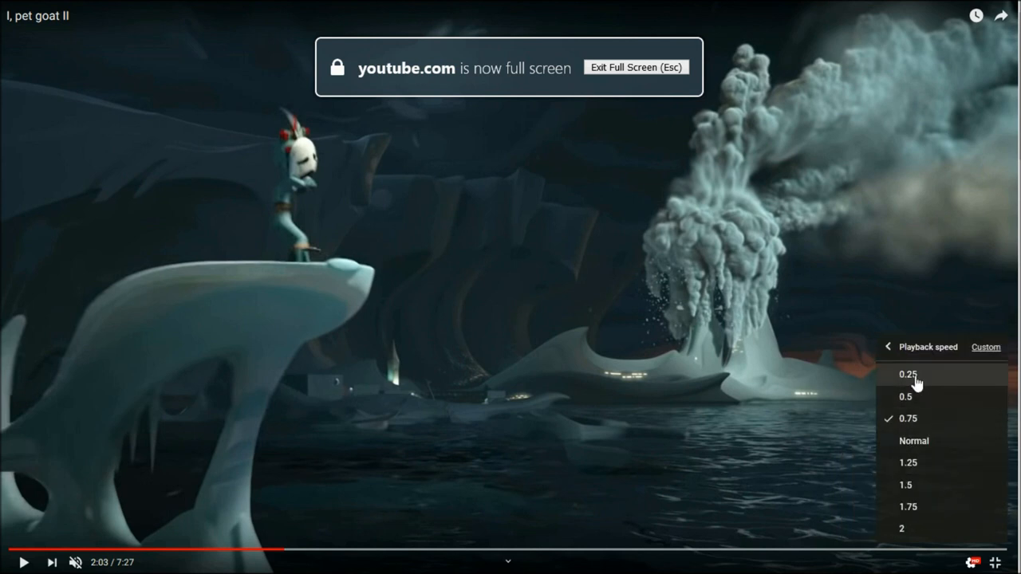
pyautogui.click(907, 374)
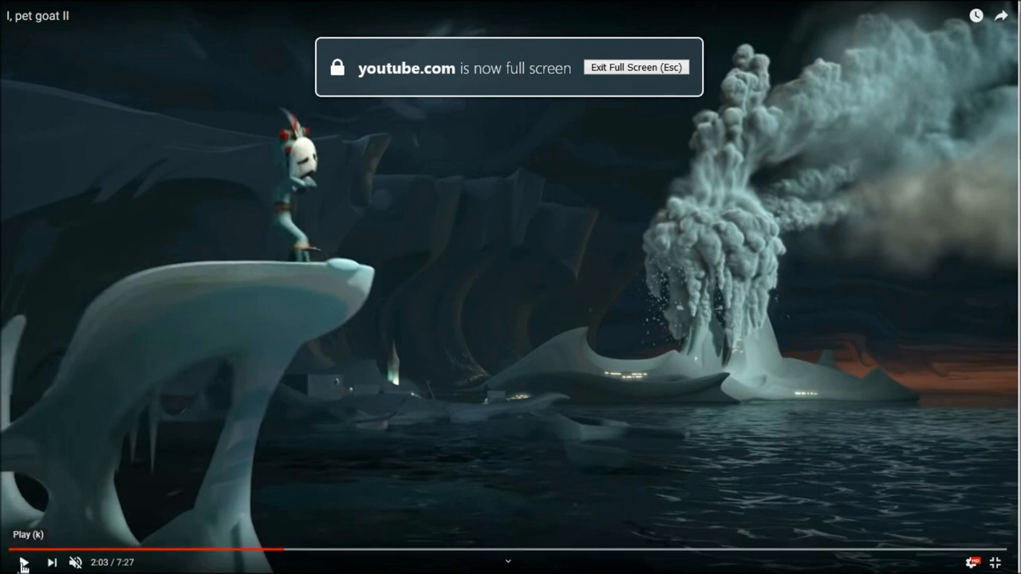
pyautogui.click(12, 562)
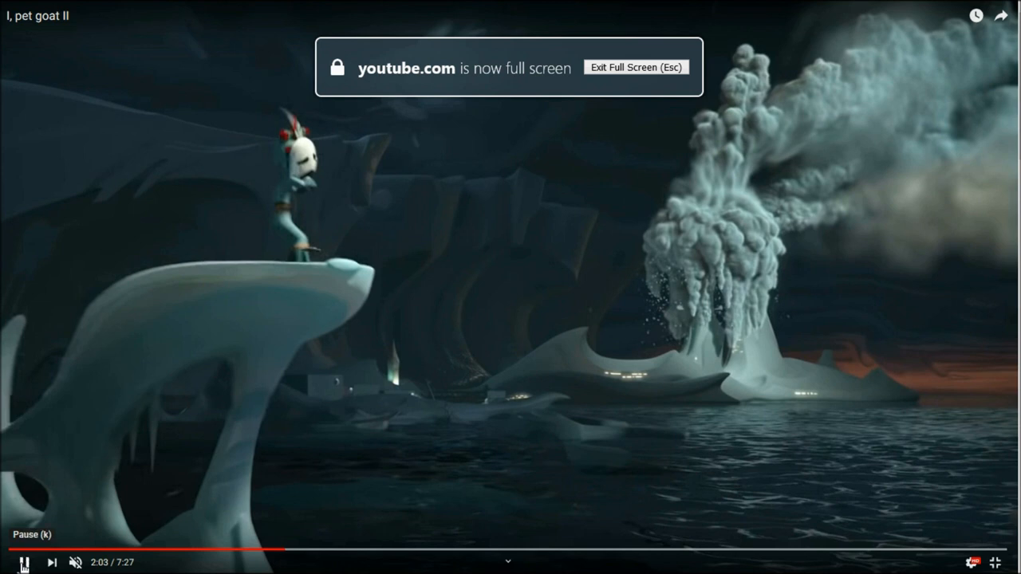
pyautogui.click(23, 561)
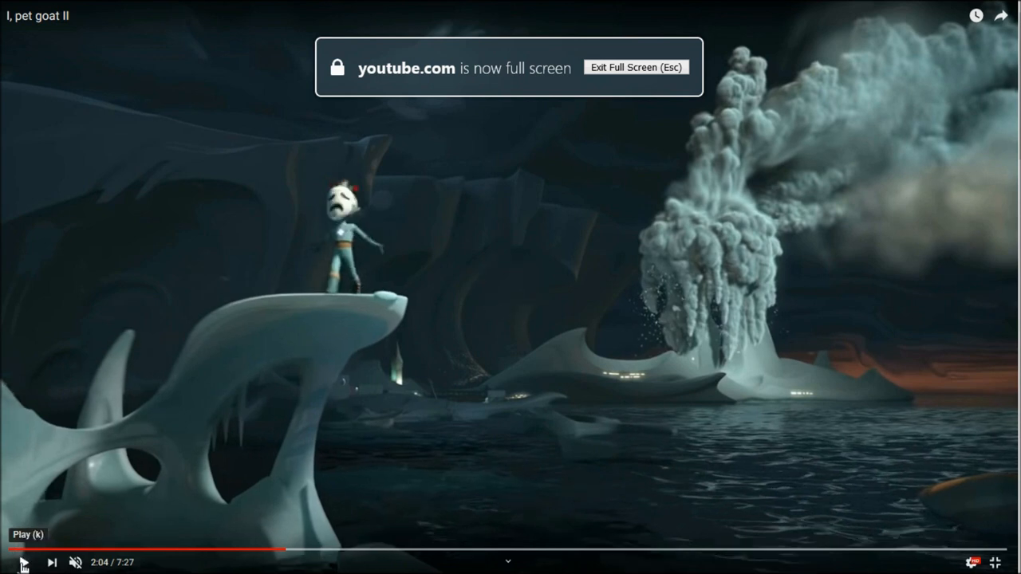
pyautogui.click(23, 562)
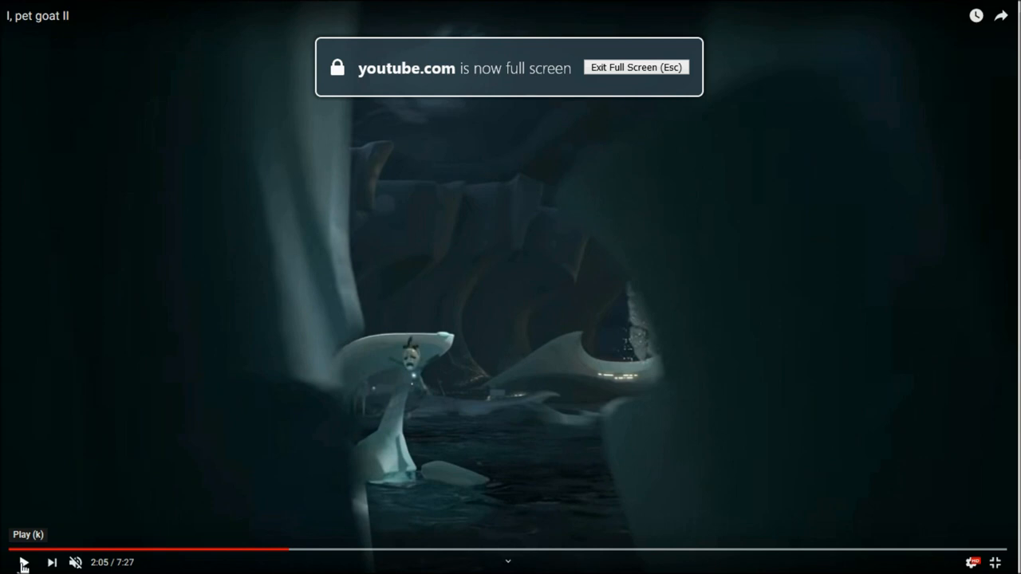
pyautogui.moveTo(399, 389)
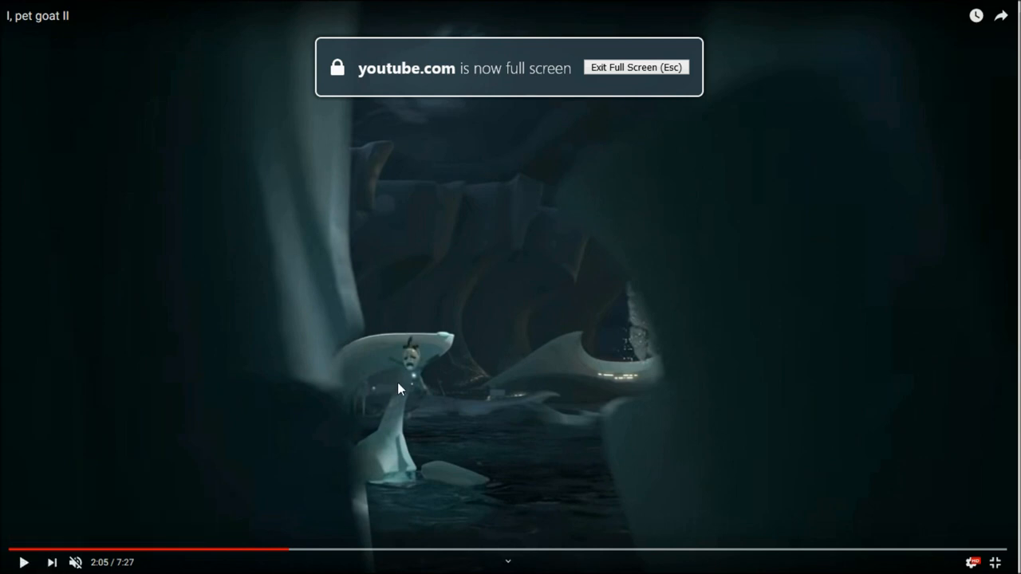
pyautogui.moveTo(415, 389)
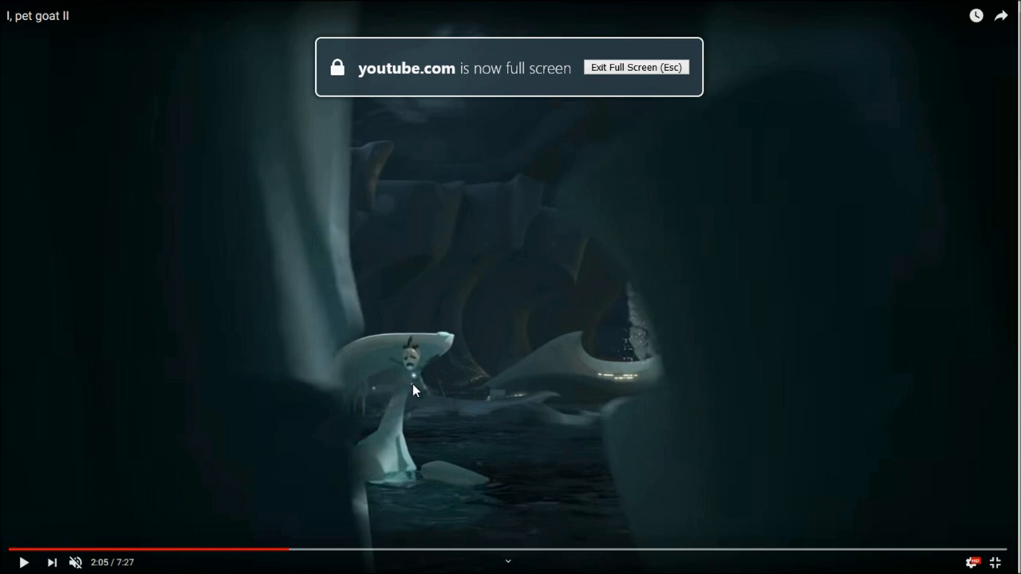
pyautogui.moveTo(396, 402)
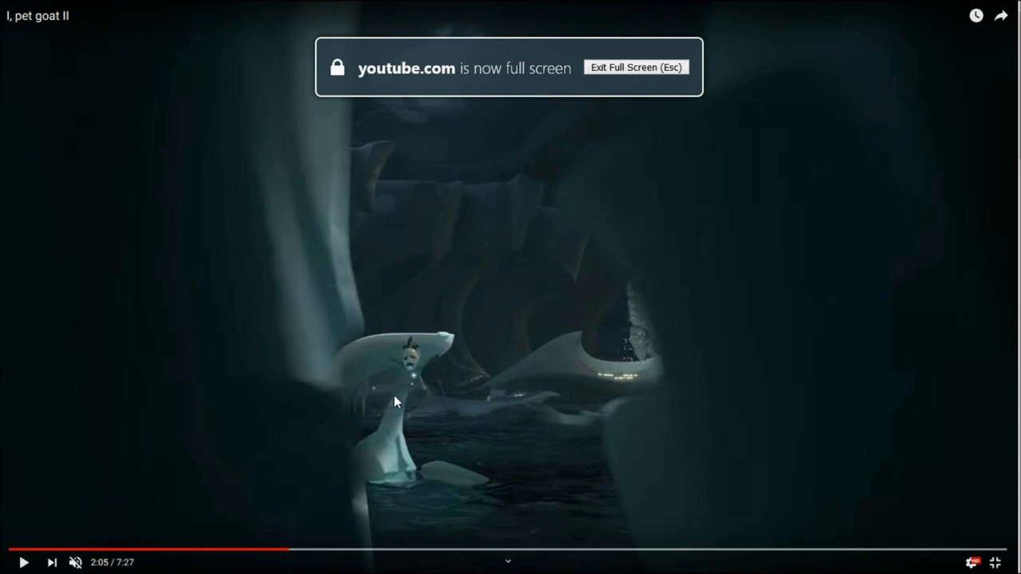
pyautogui.moveTo(343, 445)
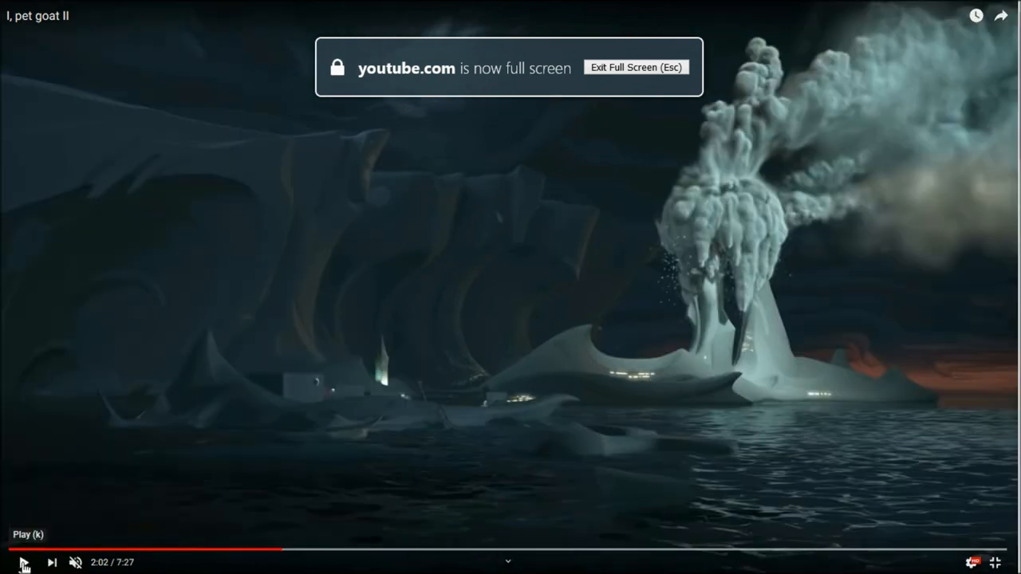
pyautogui.click(22, 561)
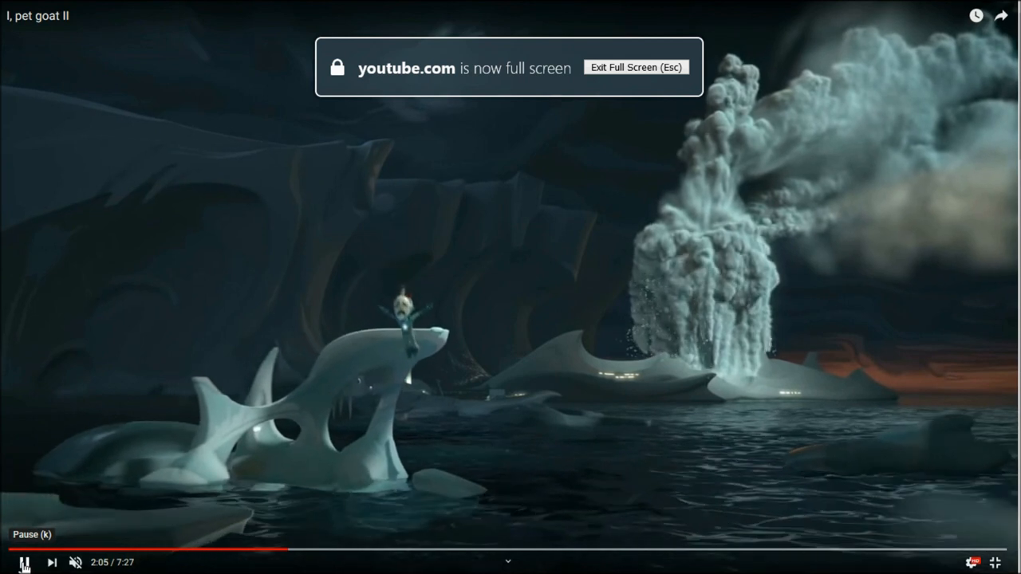
# Pause the ice figure at 2:05, jump back to about 2:01 and replay, pausing again at 2:05 in the ice cave
pyautogui.click(24, 561)
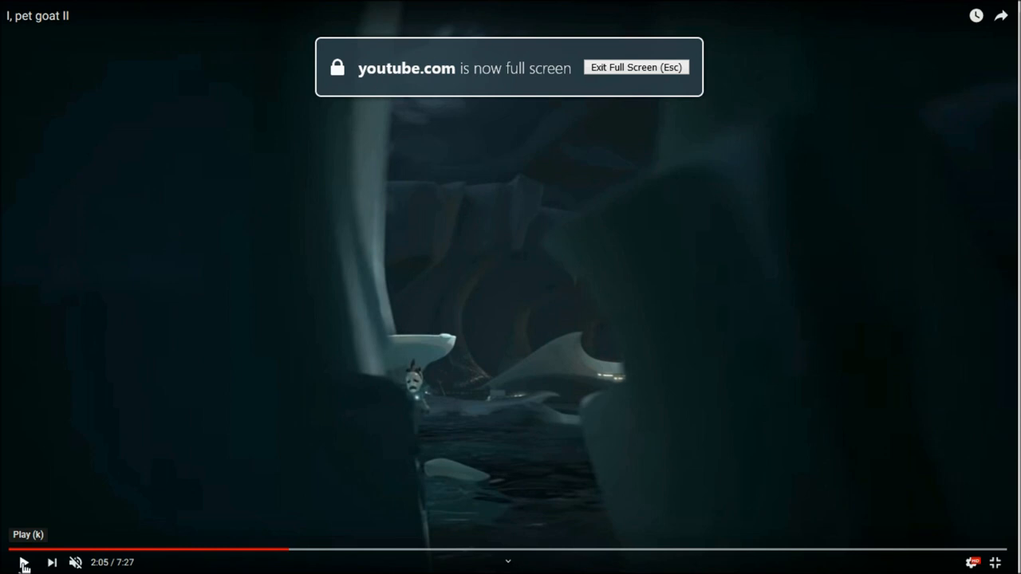
pyautogui.click(279, 550)
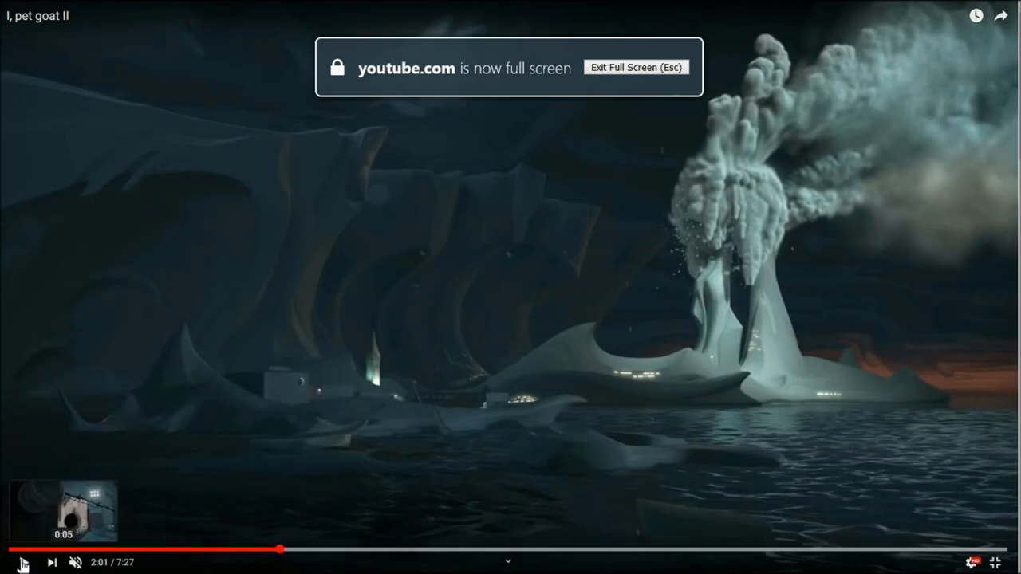
pyautogui.click(22, 562)
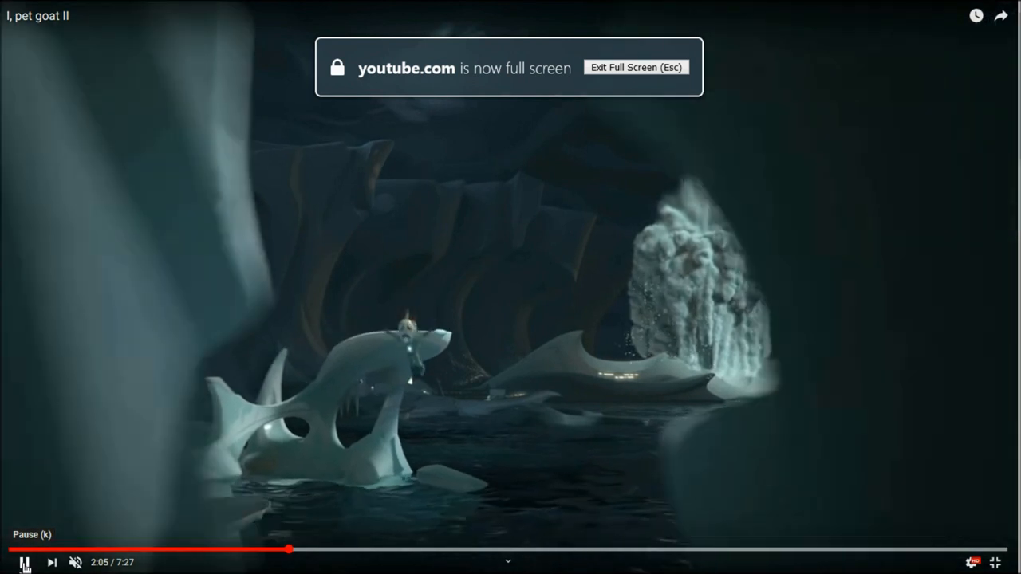
pyautogui.click(24, 562)
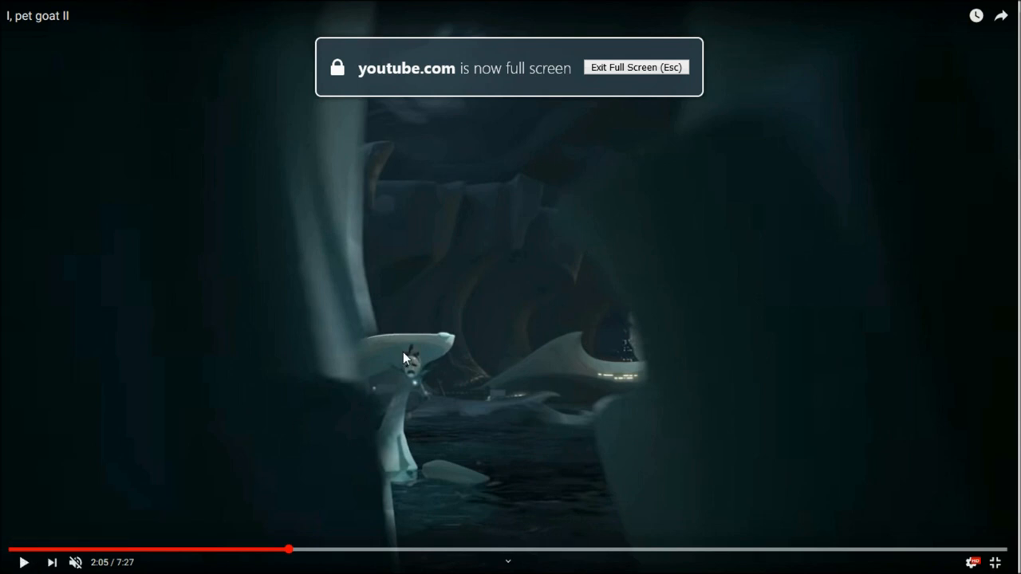
pyautogui.moveTo(422, 384)
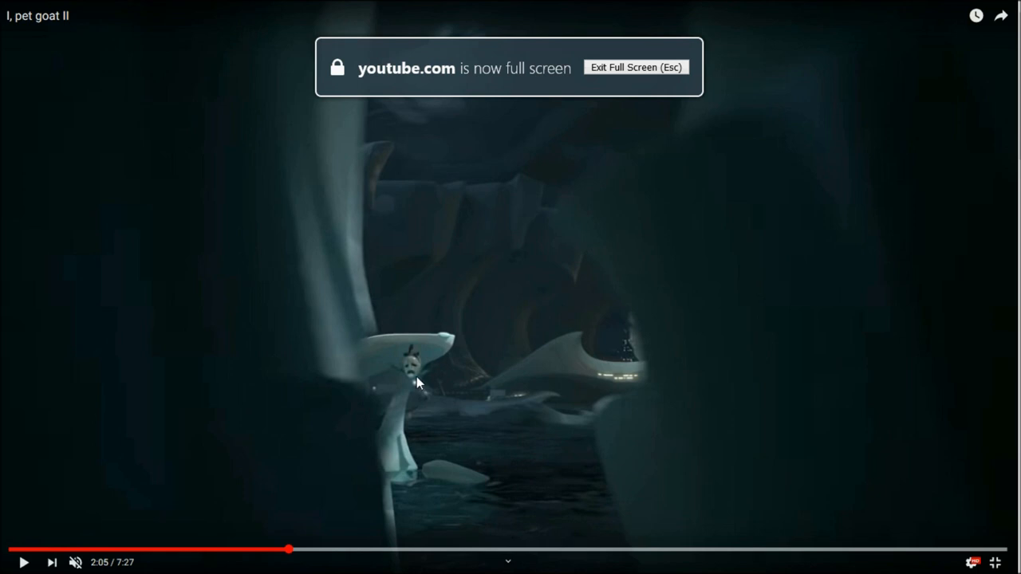
pyautogui.moveTo(406, 395)
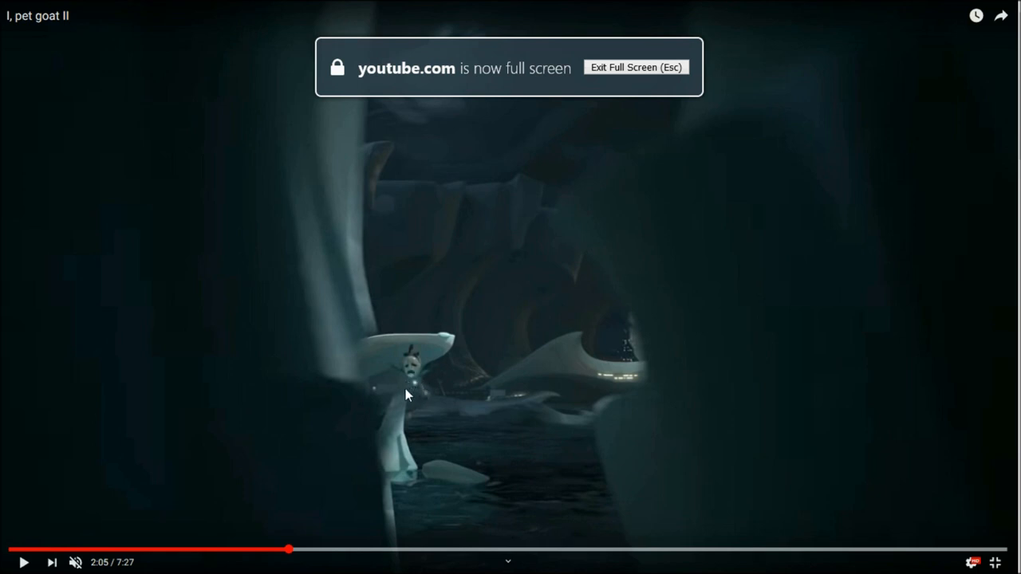
pyautogui.moveTo(303, 434)
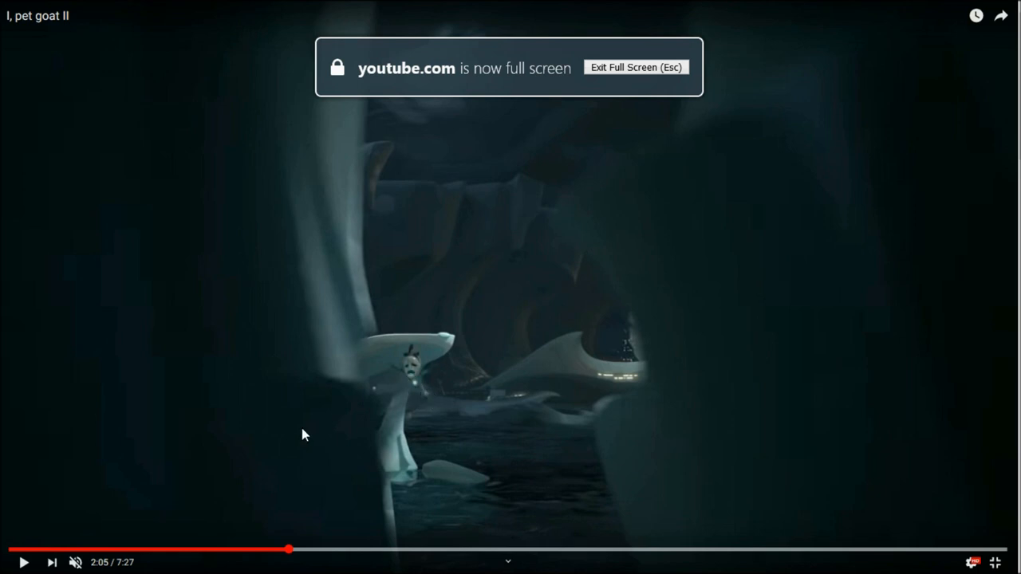
pyautogui.moveTo(24, 561)
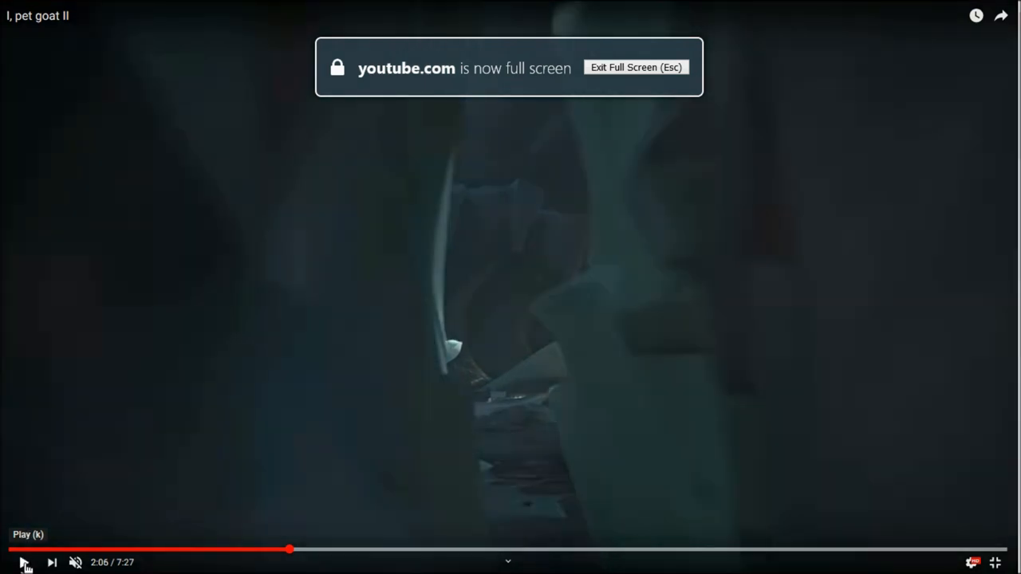
# Resume from 2:06 at 0.75 playback speed and pause at 2:34 on the giant eye close-up
pyautogui.click(23, 562)
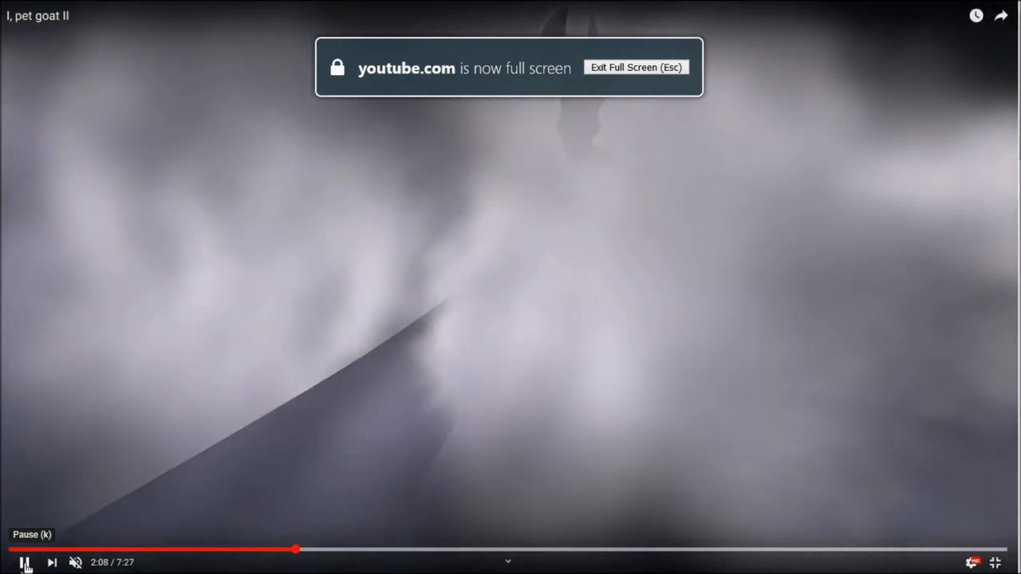
pyautogui.moveTo(973, 561)
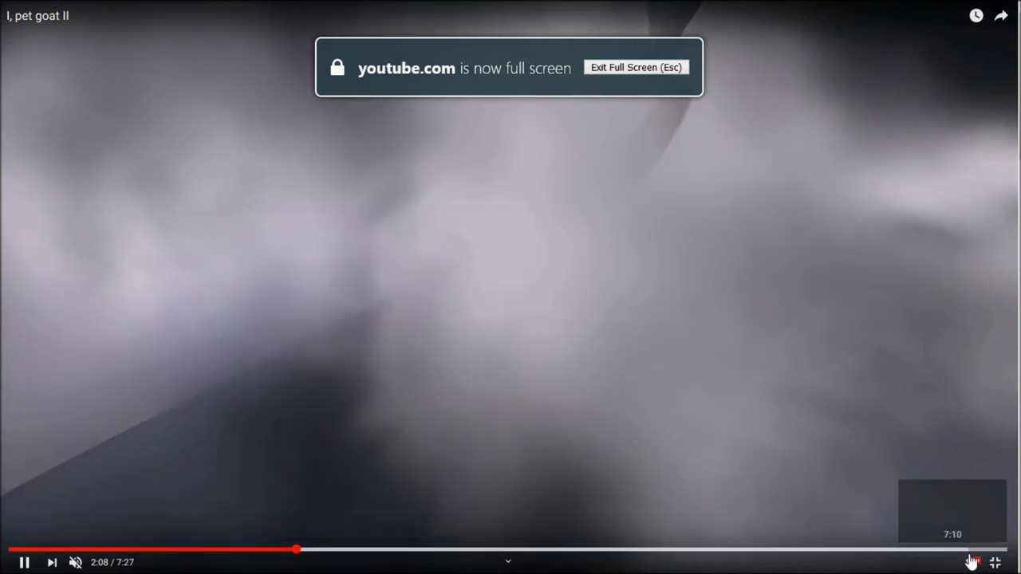
pyautogui.click(973, 562)
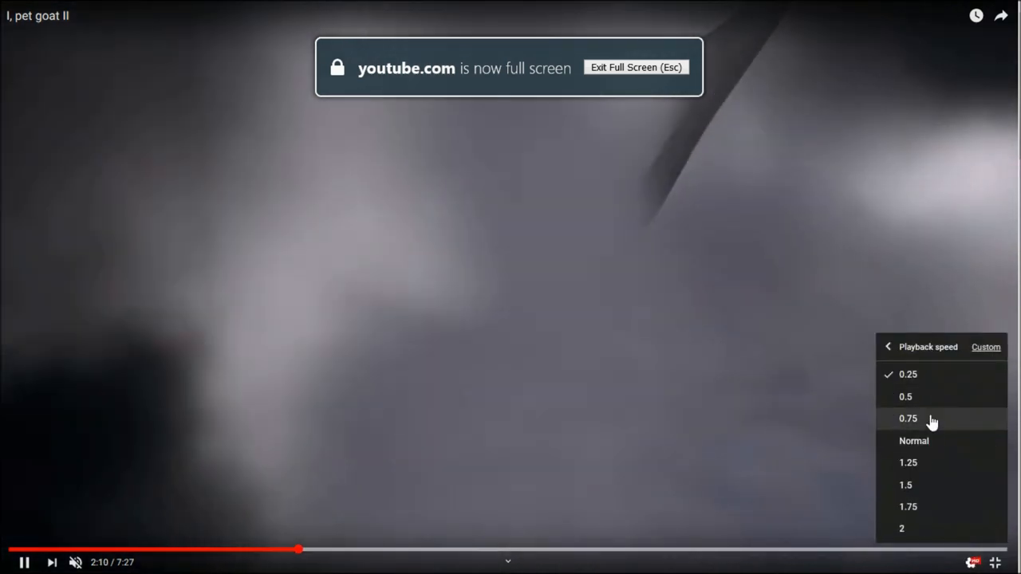
pyautogui.click(907, 418)
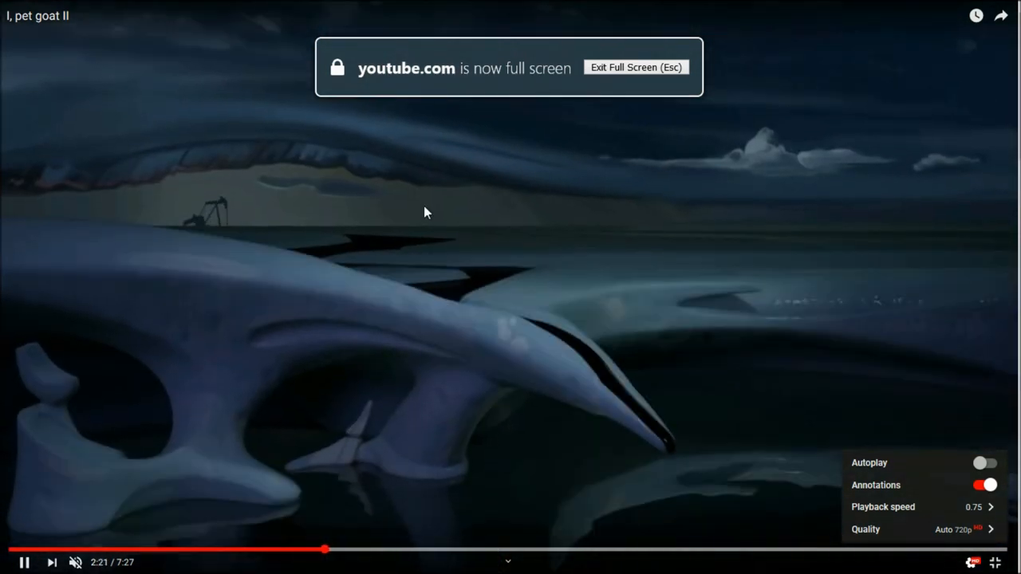
pyautogui.moveTo(571, 357)
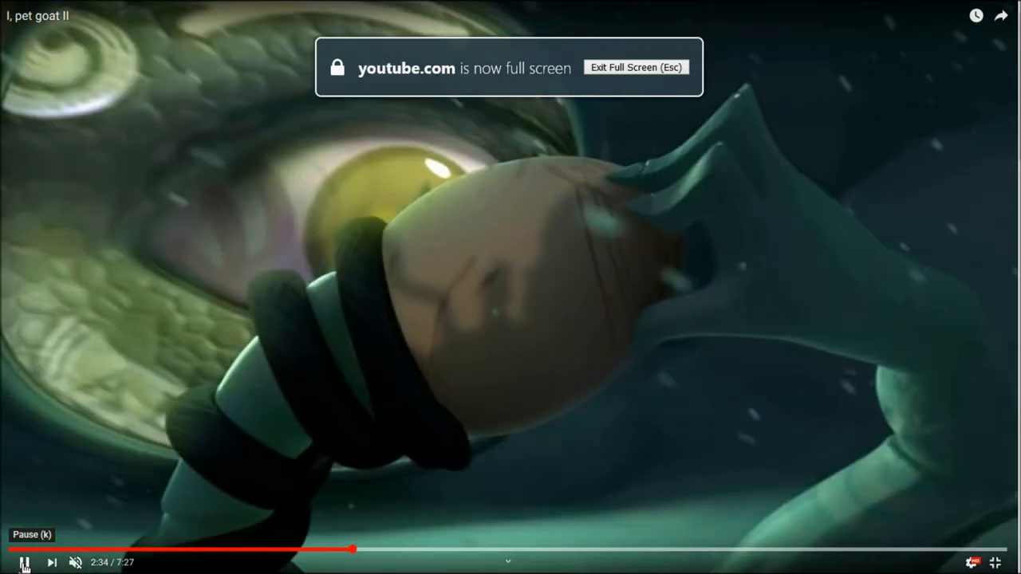
pyautogui.click(24, 561)
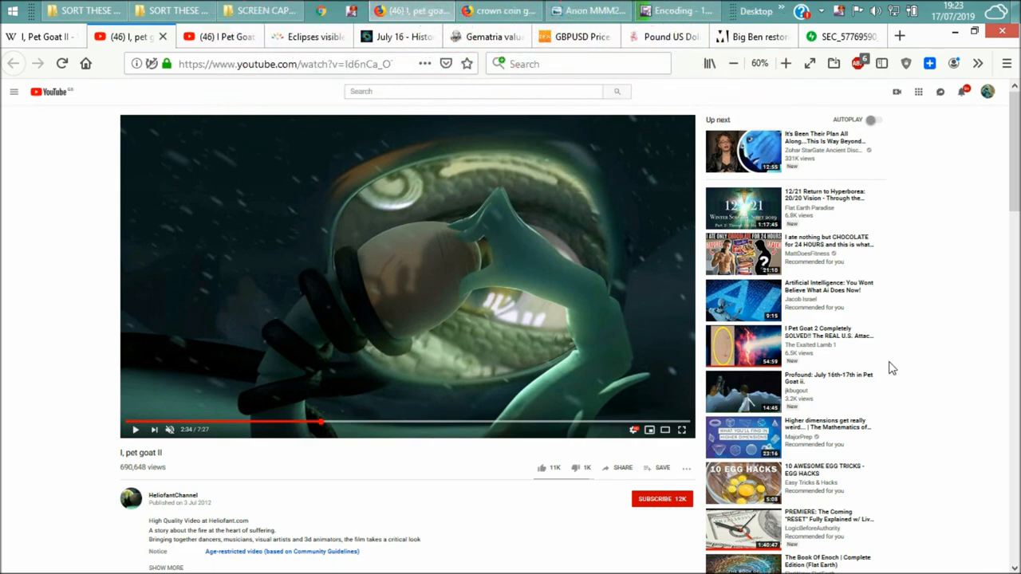
# Show the Metro Big Ben abseiling article, then bring the saved Big Ben tower photo up over it
pyautogui.click(751, 37)
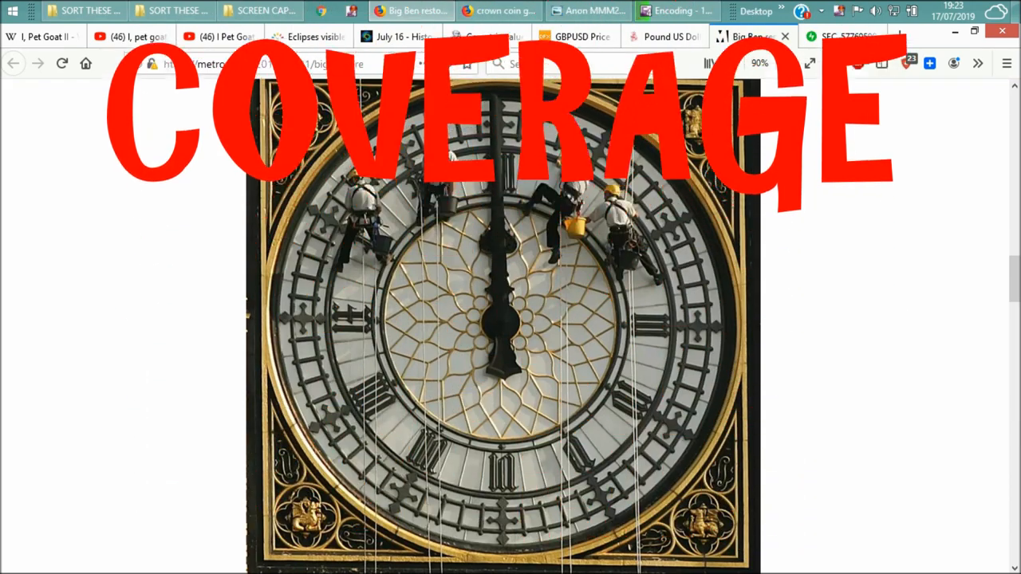
pyautogui.scroll(-3)
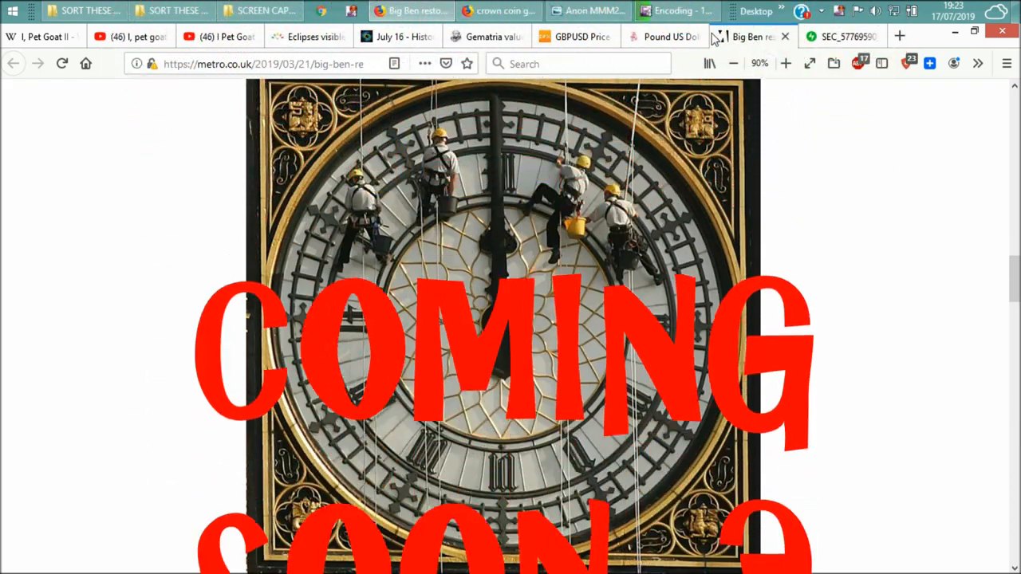
pyautogui.click(587, 9)
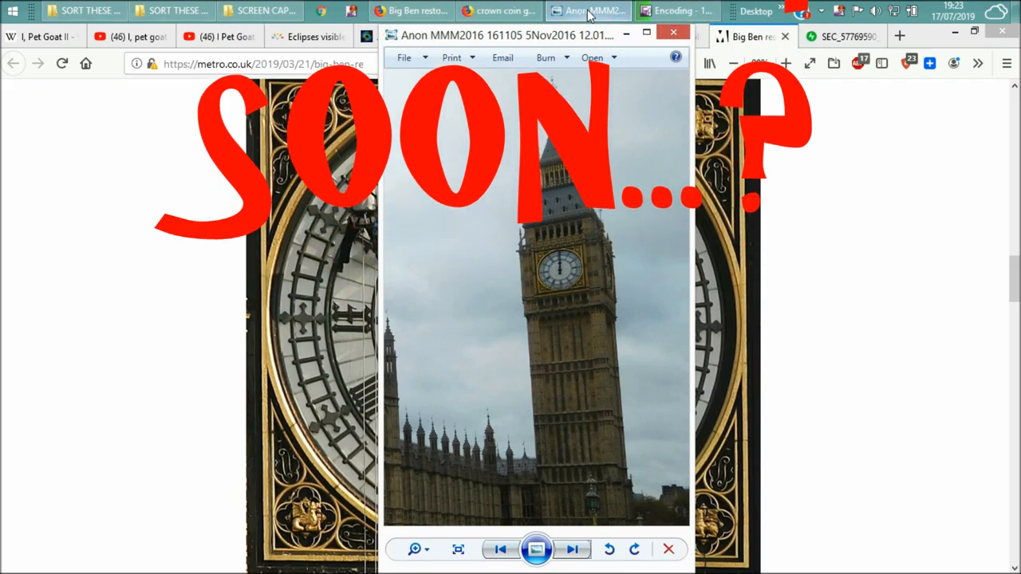